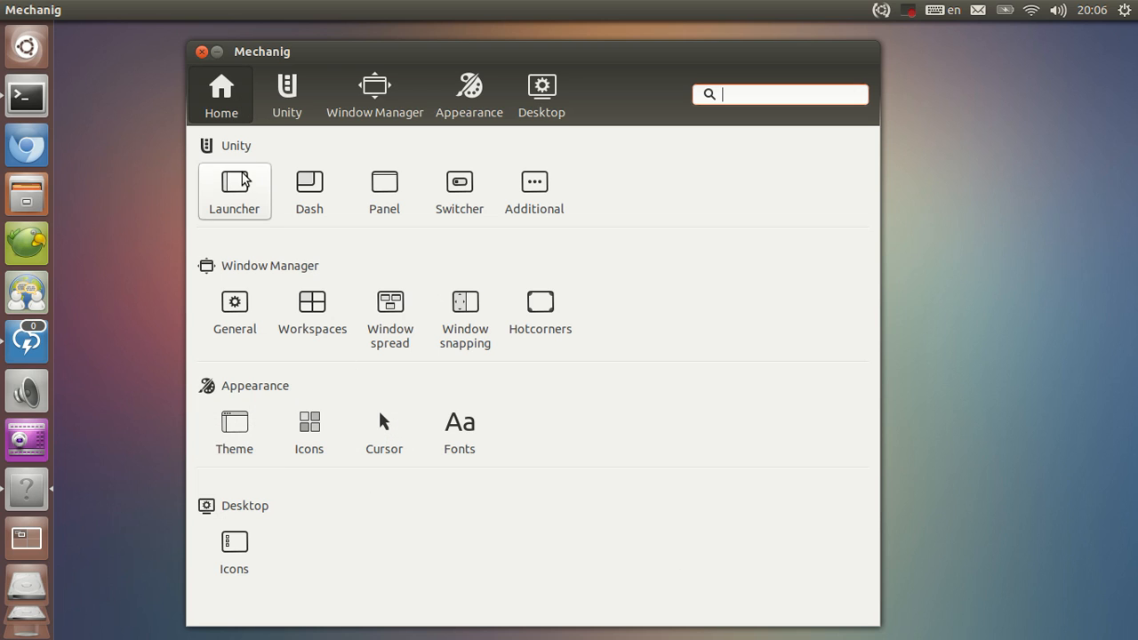
mouse_move(234, 431)
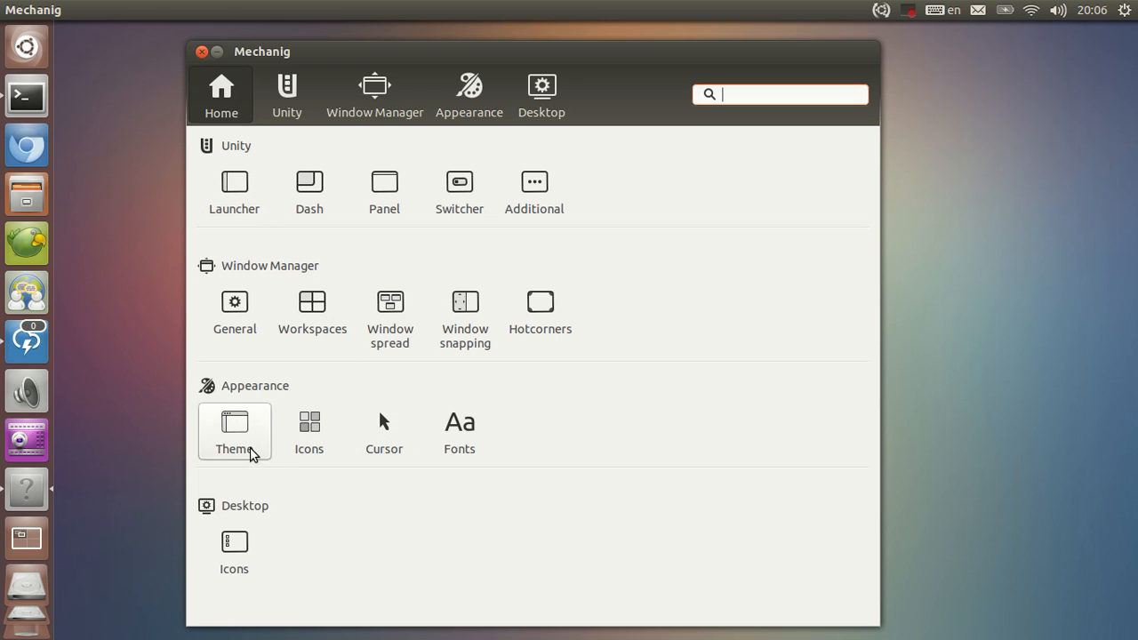
Step: Open Appearance > Theme to show the GTK and window decoration themes, both Ambiance
click(234, 432)
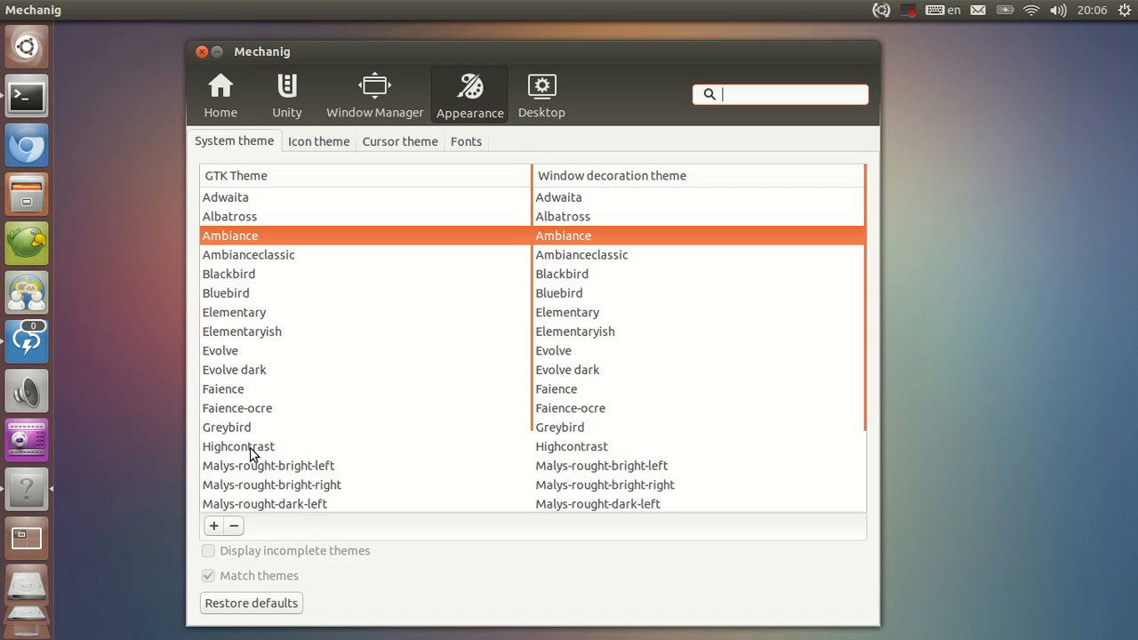
mouse_move(298, 485)
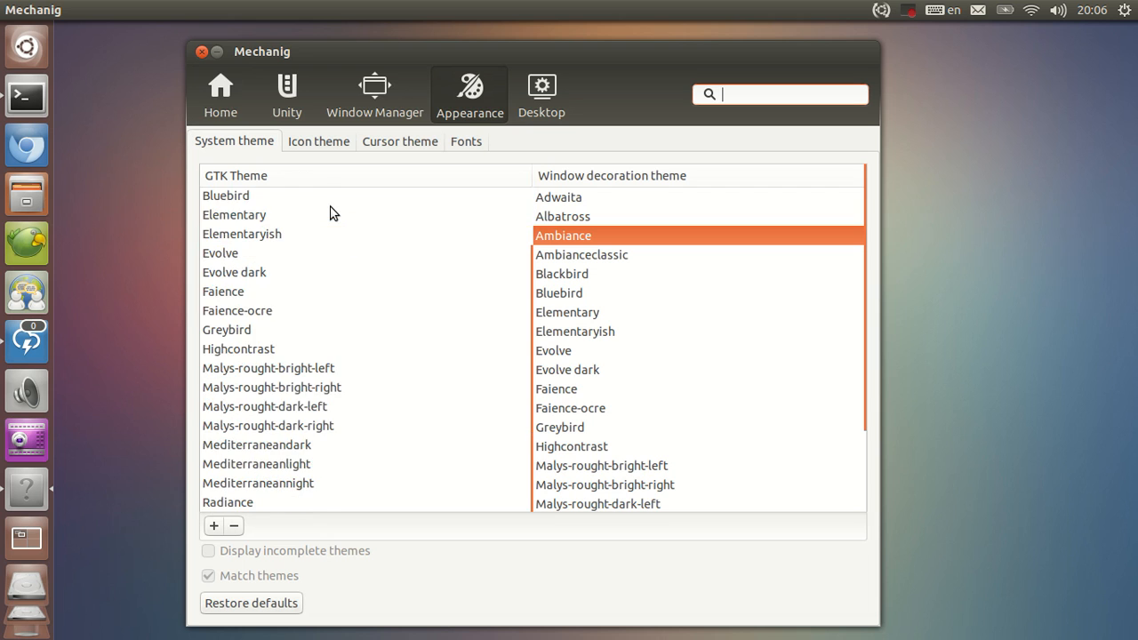
mouse_move(471, 263)
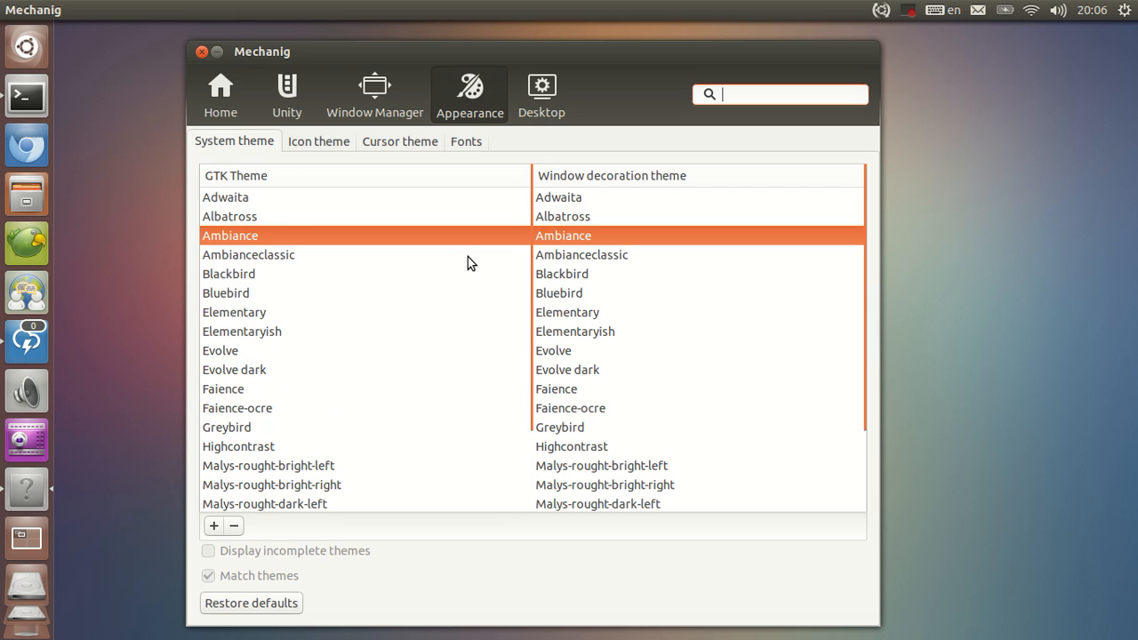
mouse_move(371, 184)
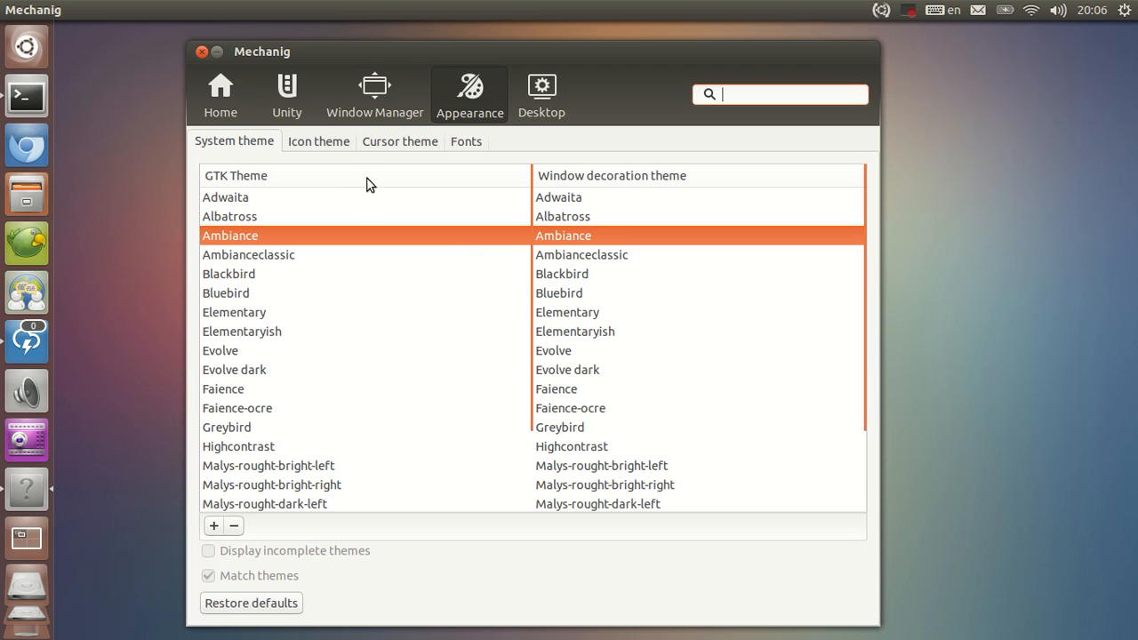
mouse_move(418, 294)
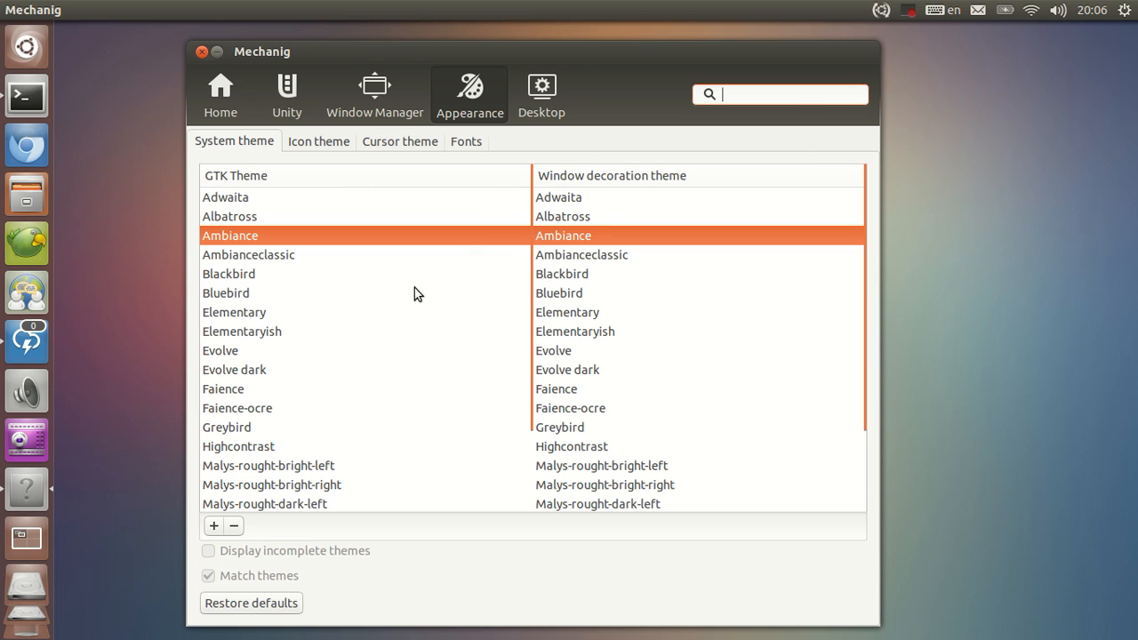
mouse_move(139, 543)
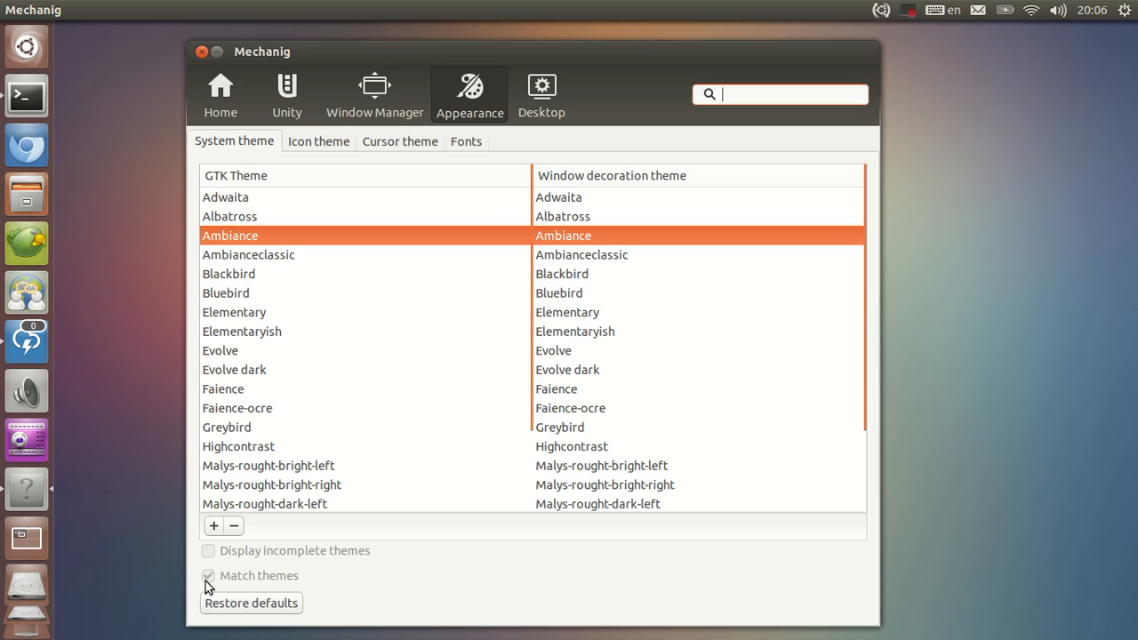
mouse_move(329, 250)
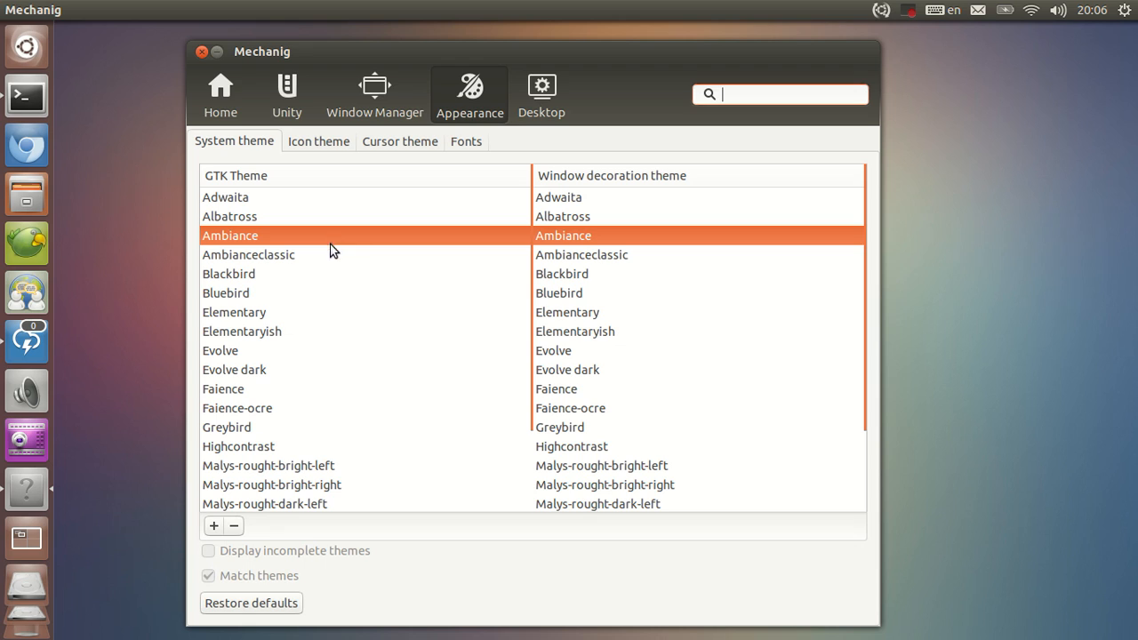
mouse_move(337, 321)
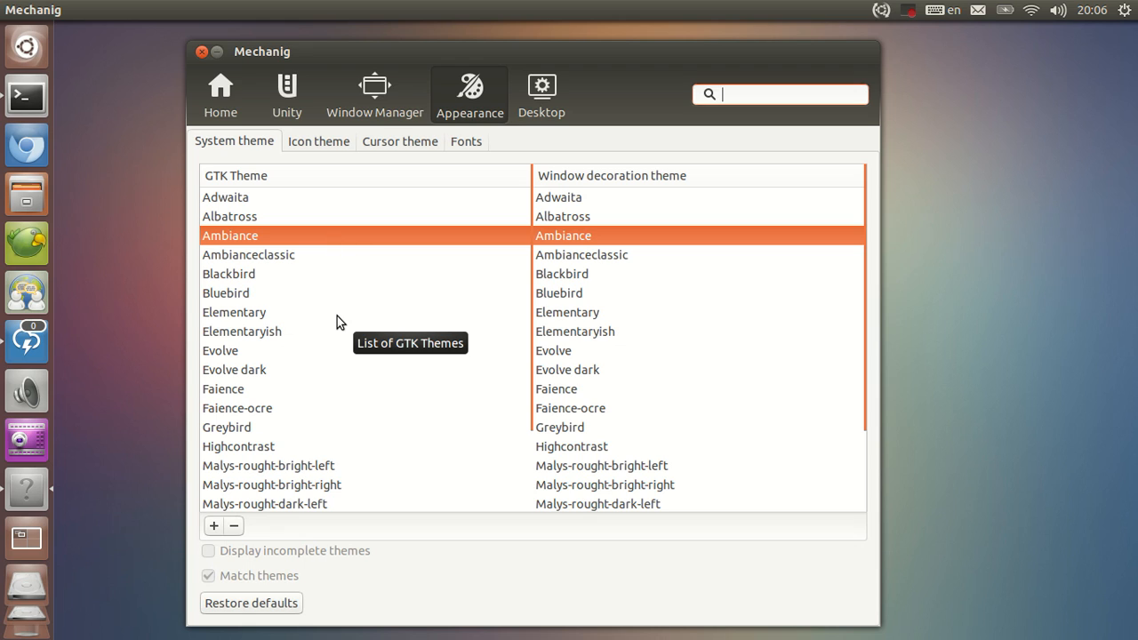
mouse_move(190, 265)
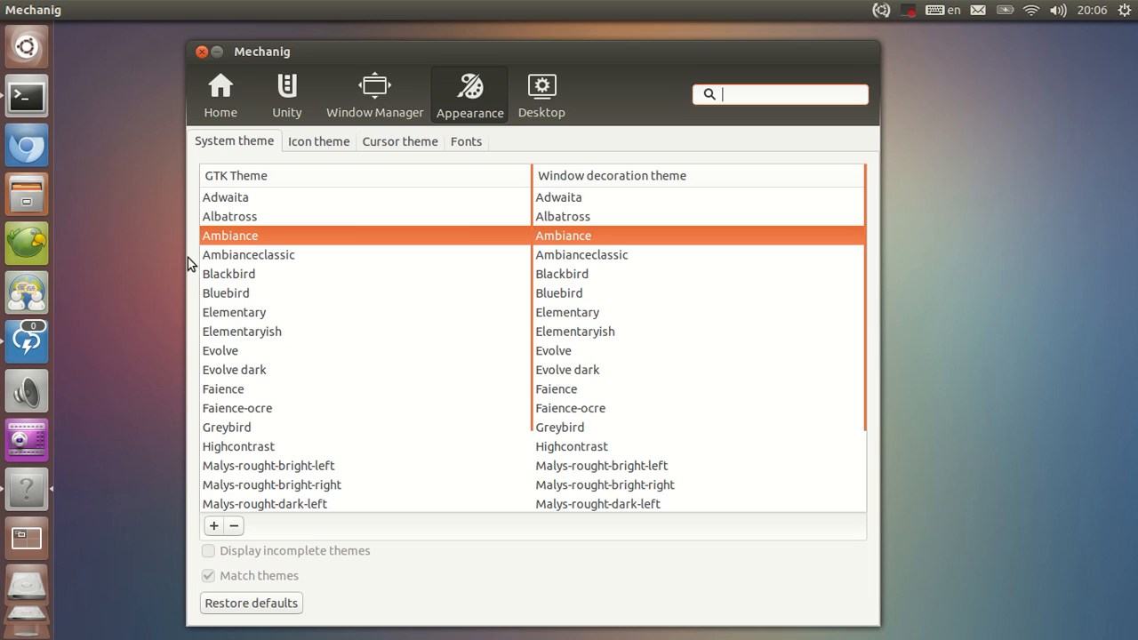
mouse_move(262, 312)
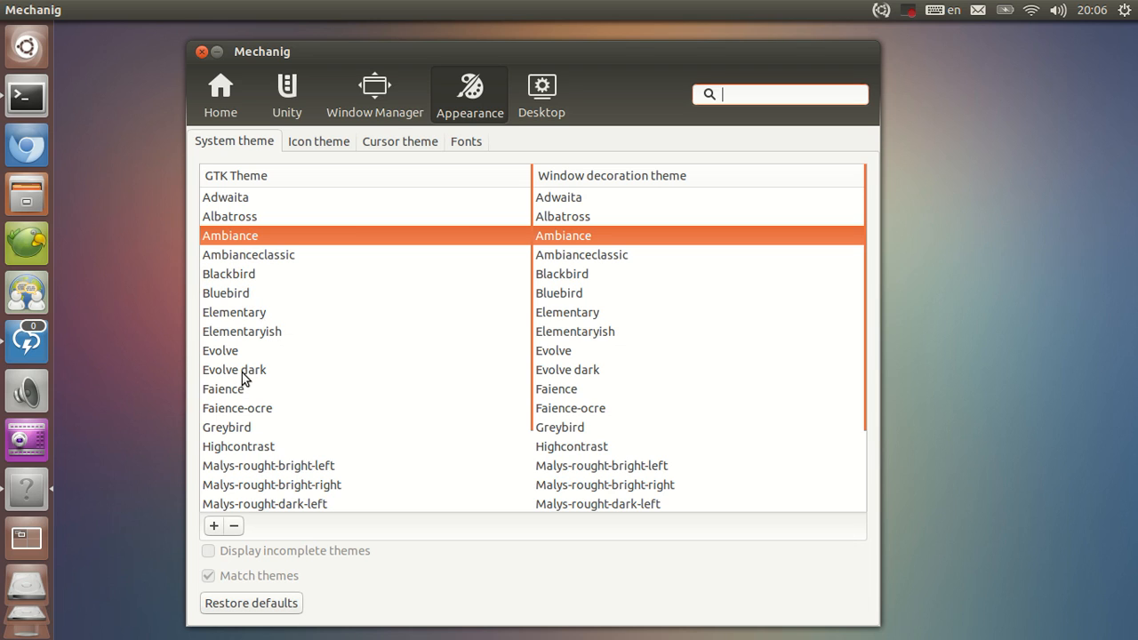
click(234, 369)
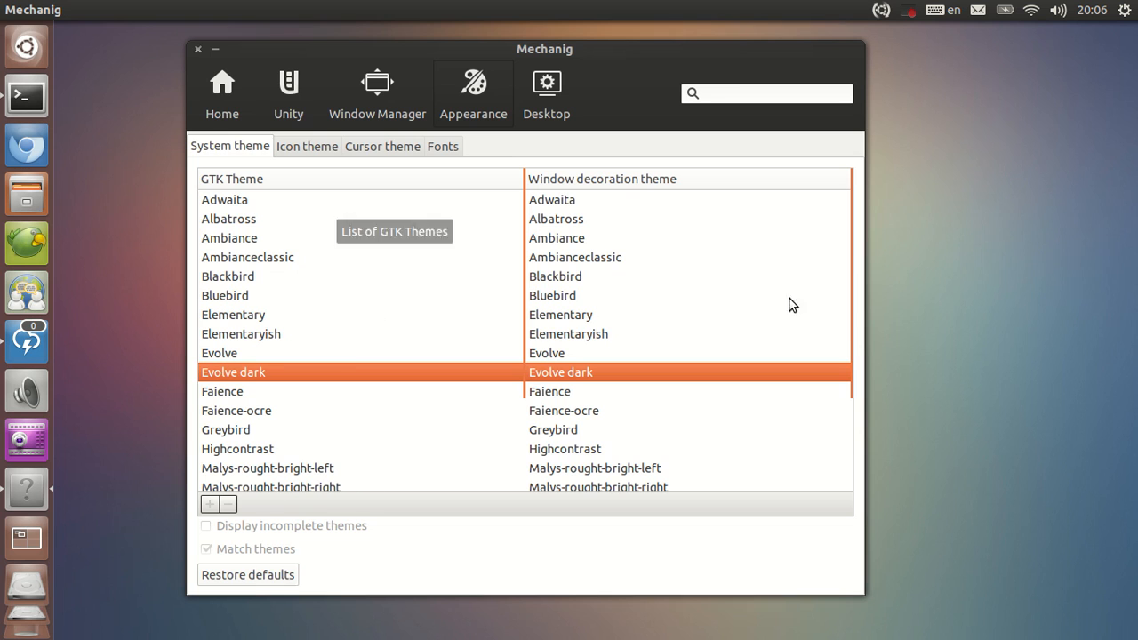
mouse_move(622, 293)
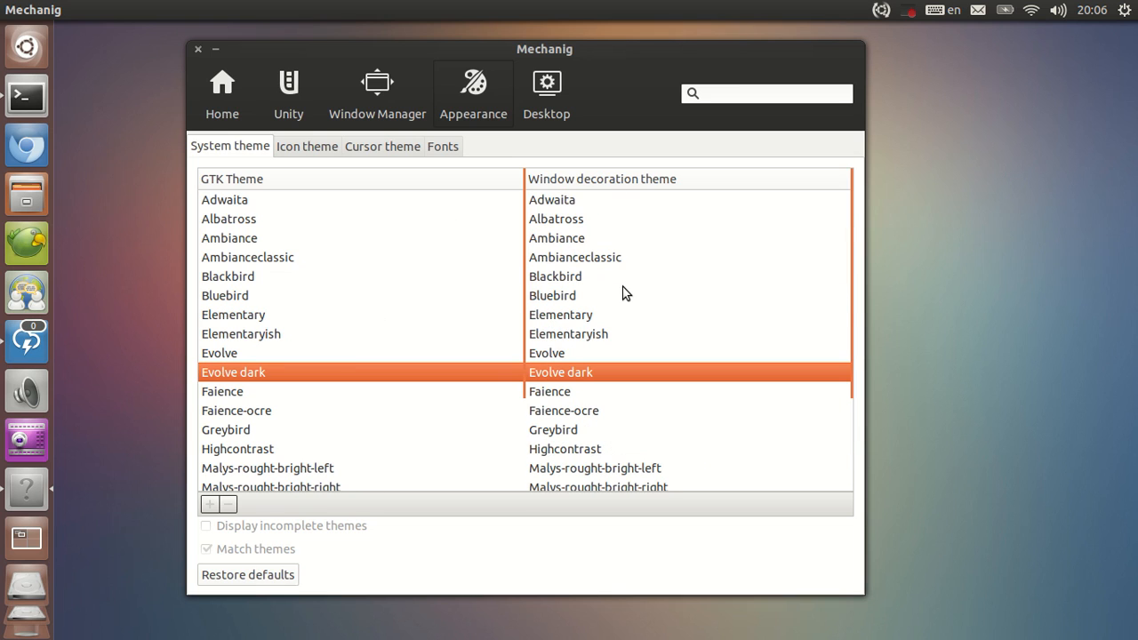
mouse_move(224, 554)
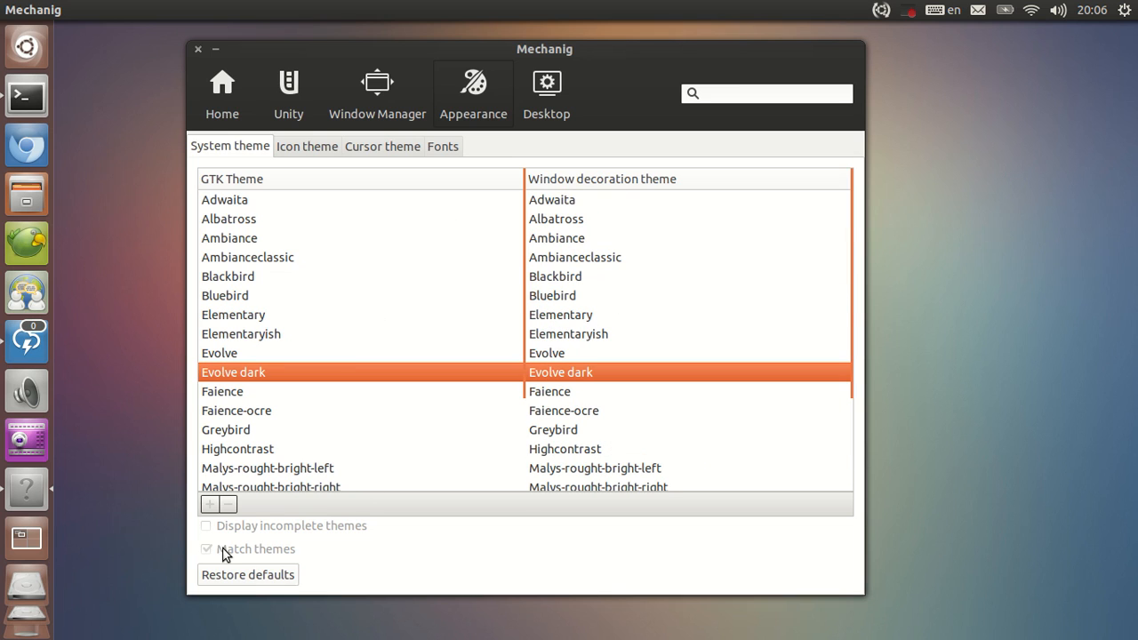
mouse_move(223, 556)
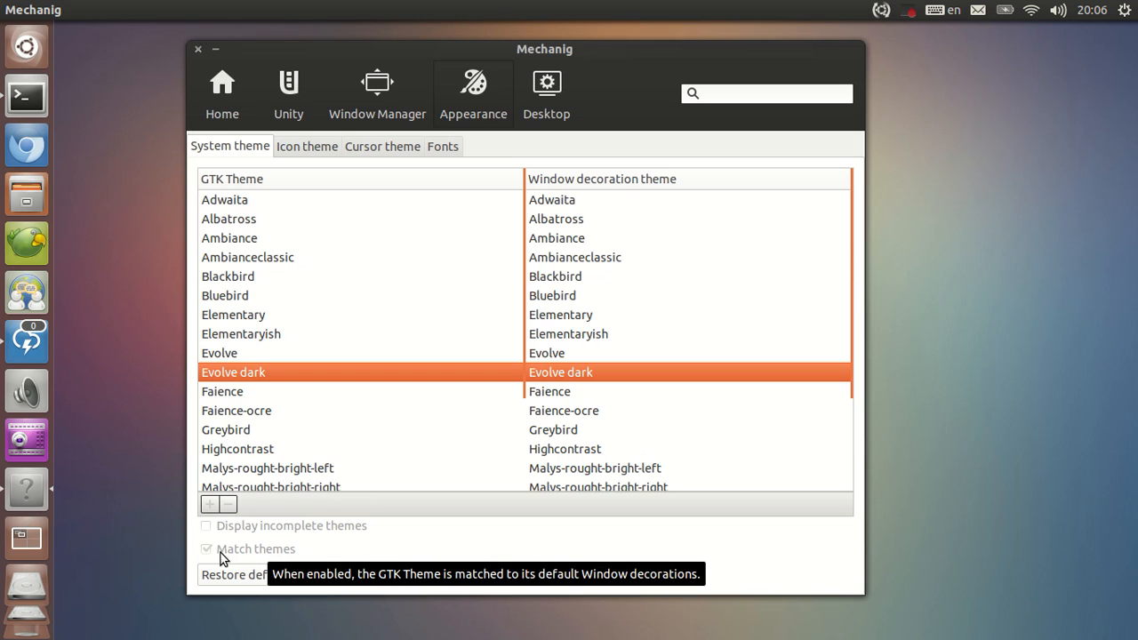
mouse_move(286, 414)
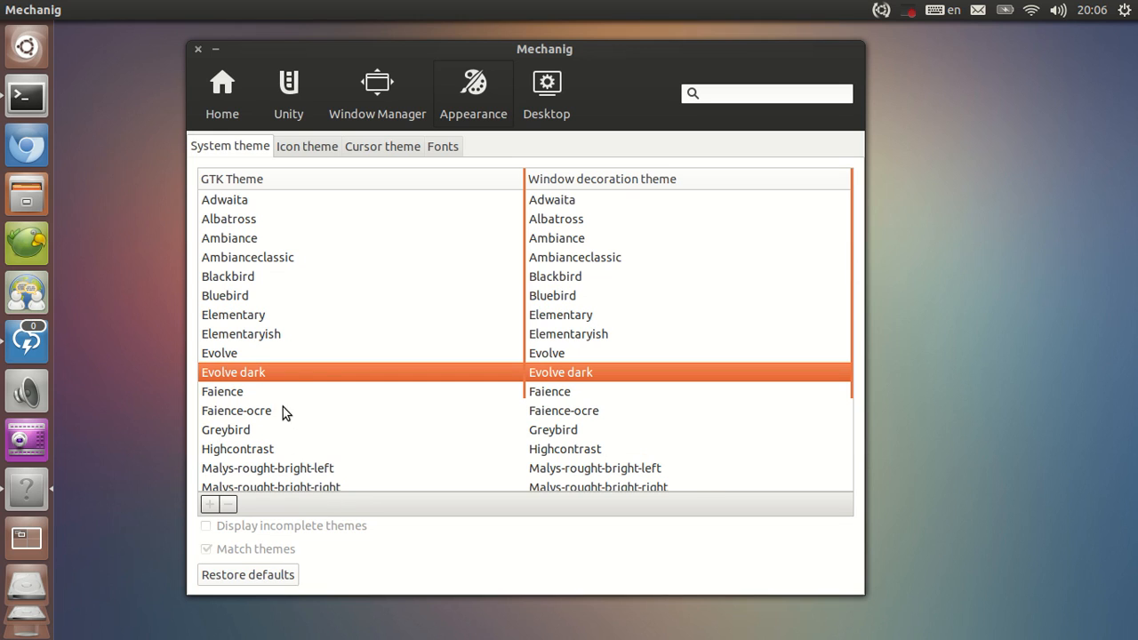
mouse_move(340, 54)
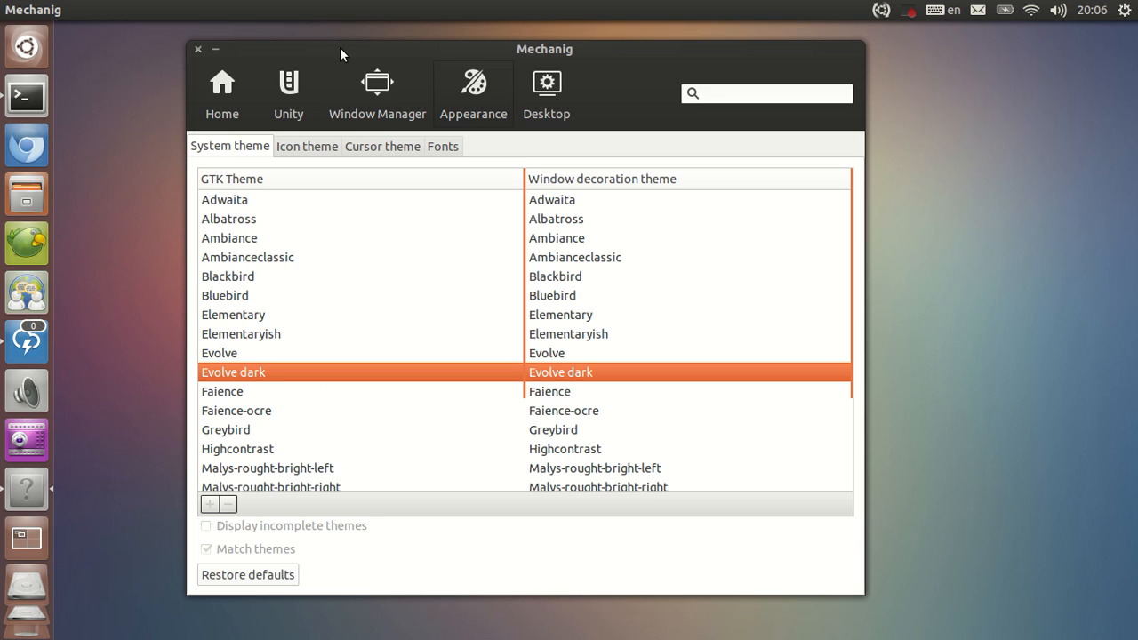
mouse_move(302, 223)
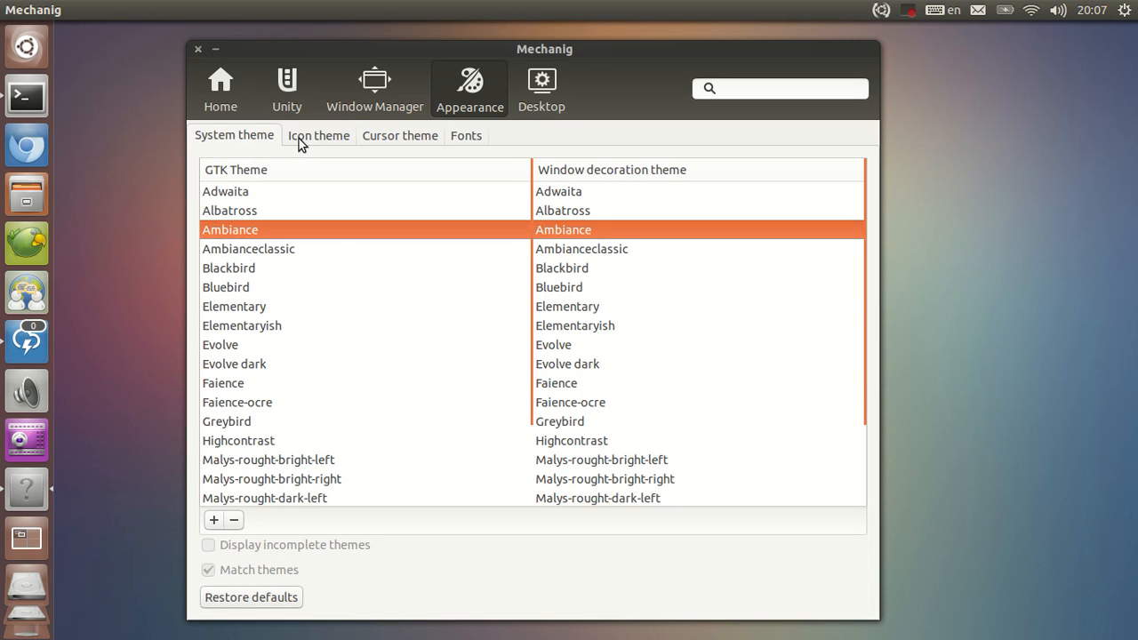
Step: Show the icon theme list and try Unity-icon-theme and Faenza-ambiance
click(318, 135)
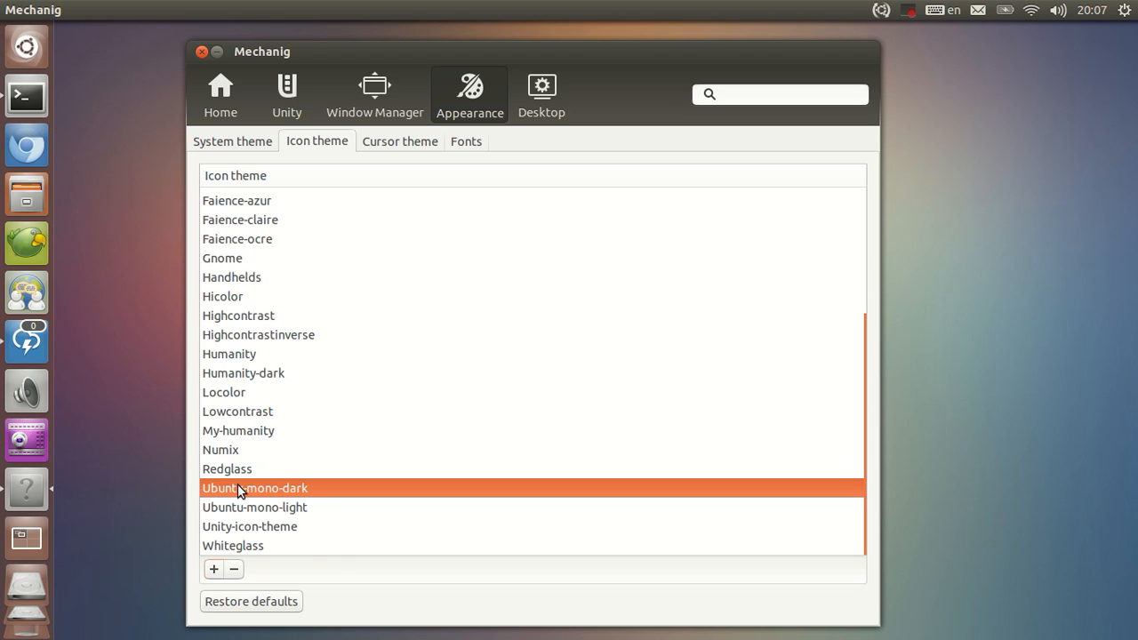
click(250, 526)
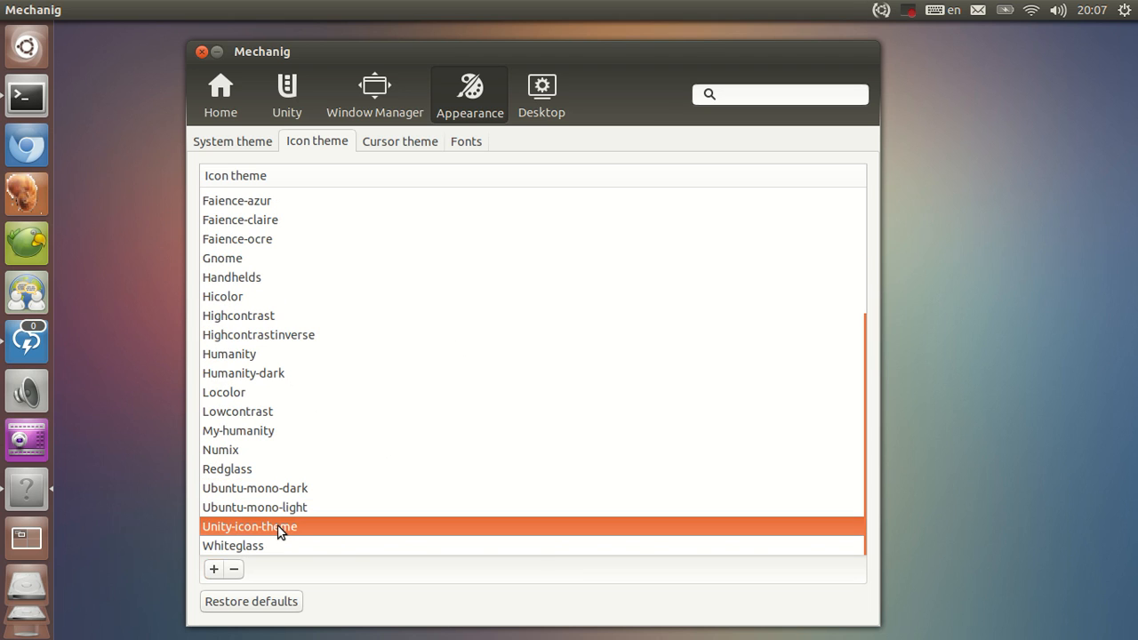
mouse_move(27, 587)
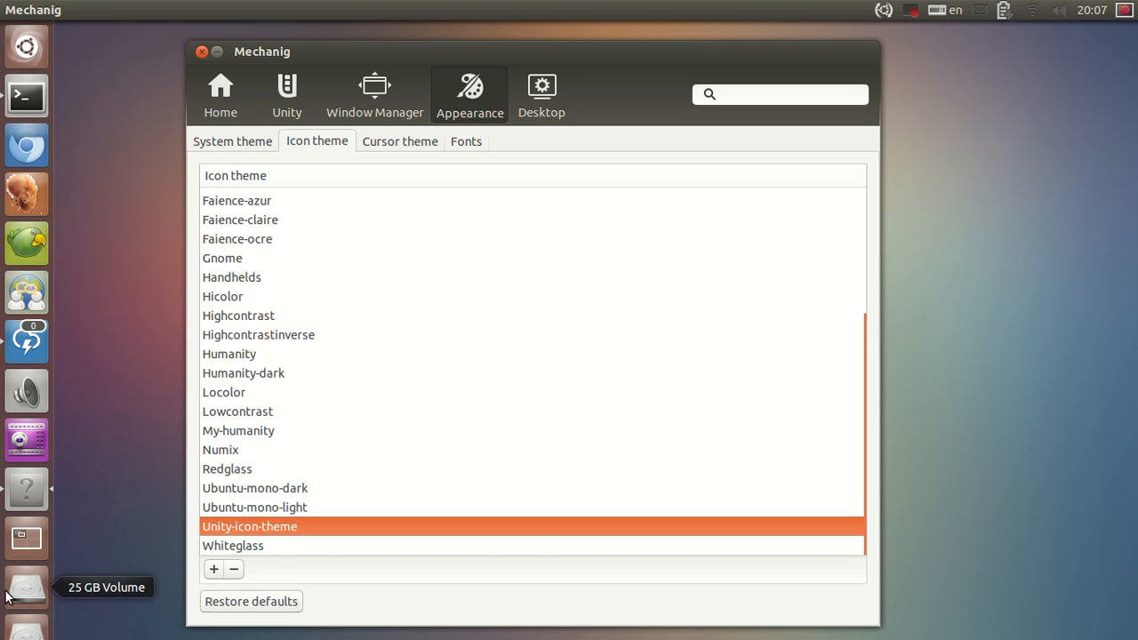
click(257, 335)
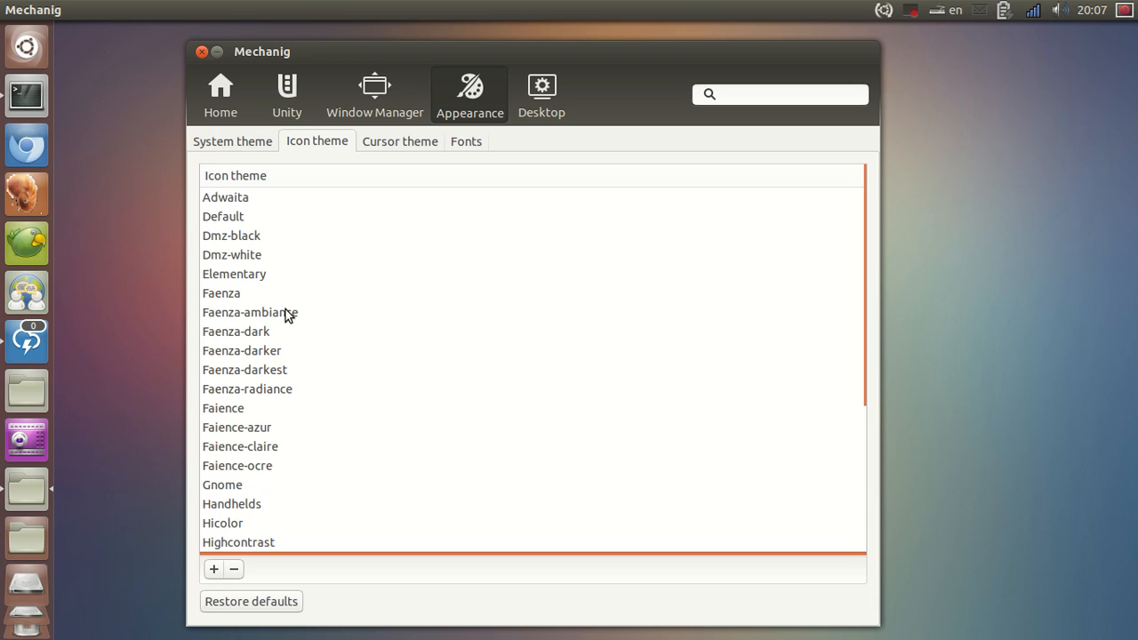
click(250, 312)
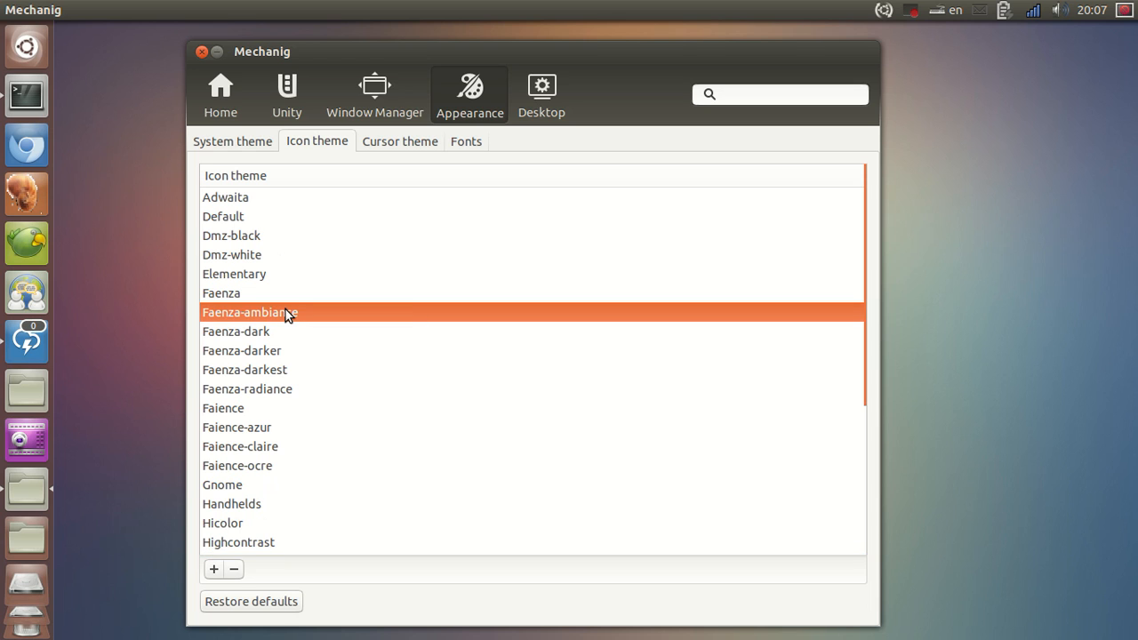
Step: Scroll down, try Ubuntu-mono-light, then make Ubuntu-mono-dark the active icon theme
scroll(down, 3)
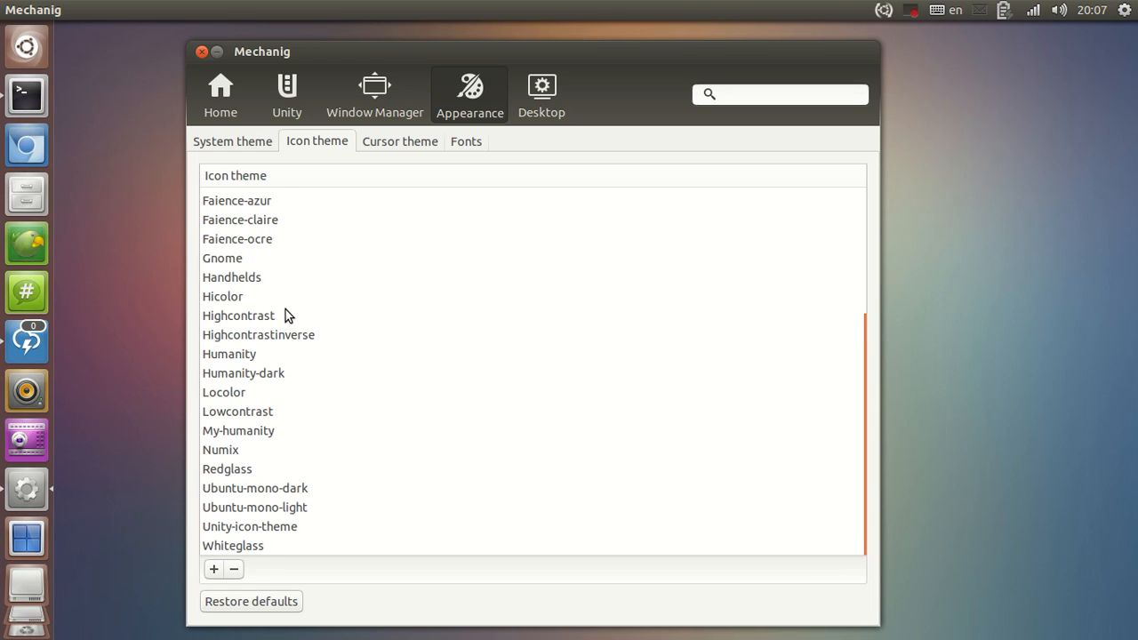
mouse_move(560, 385)
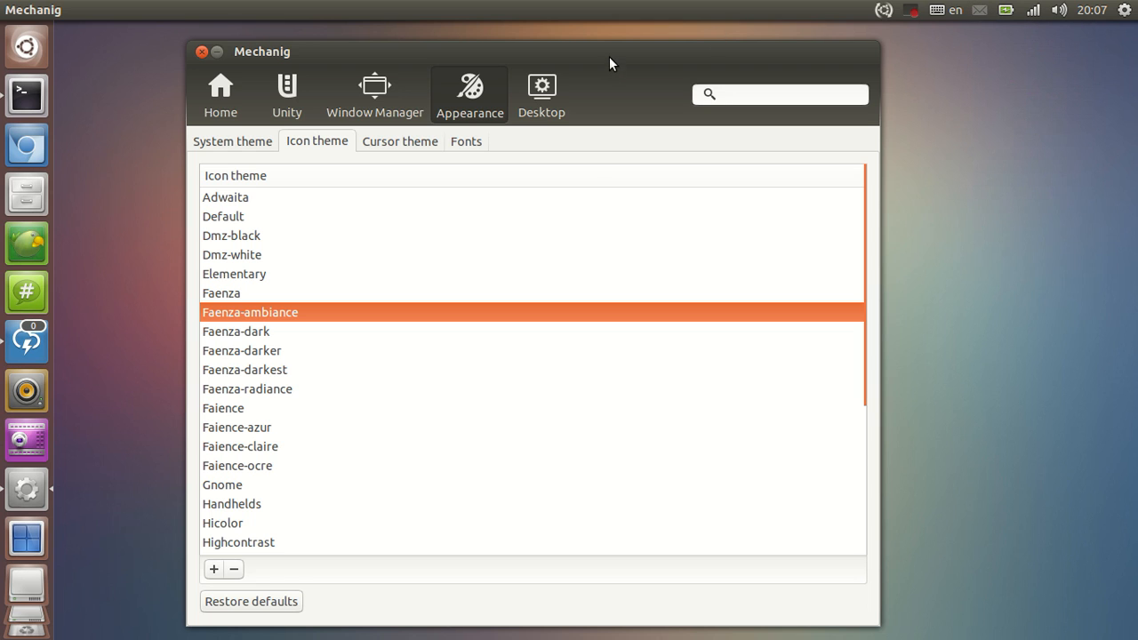
scroll(down, 3)
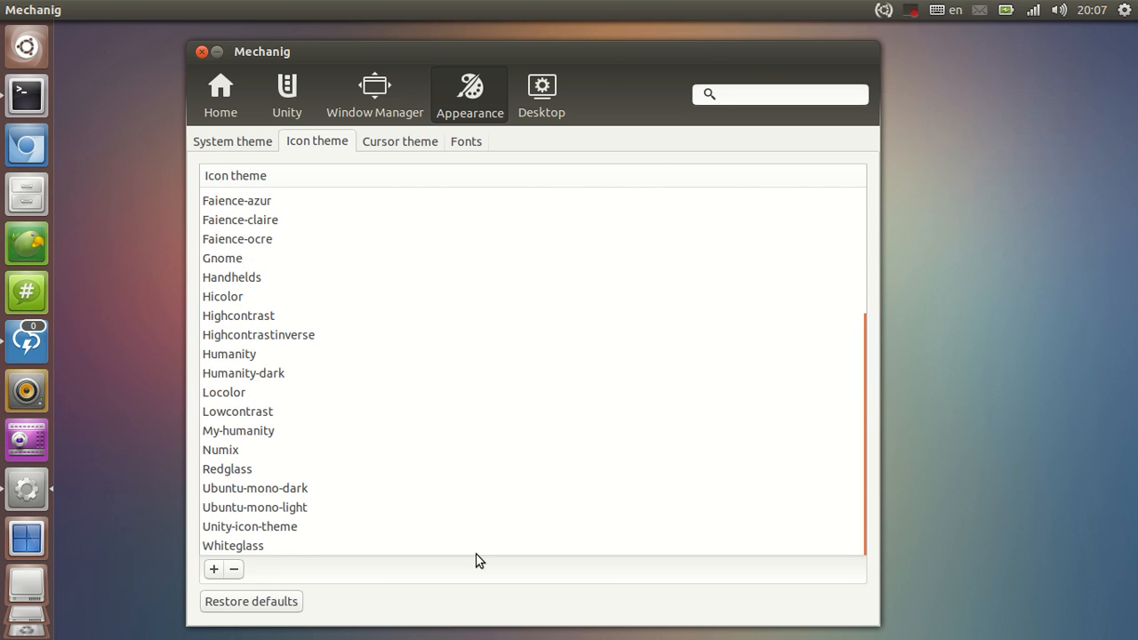
mouse_move(273, 520)
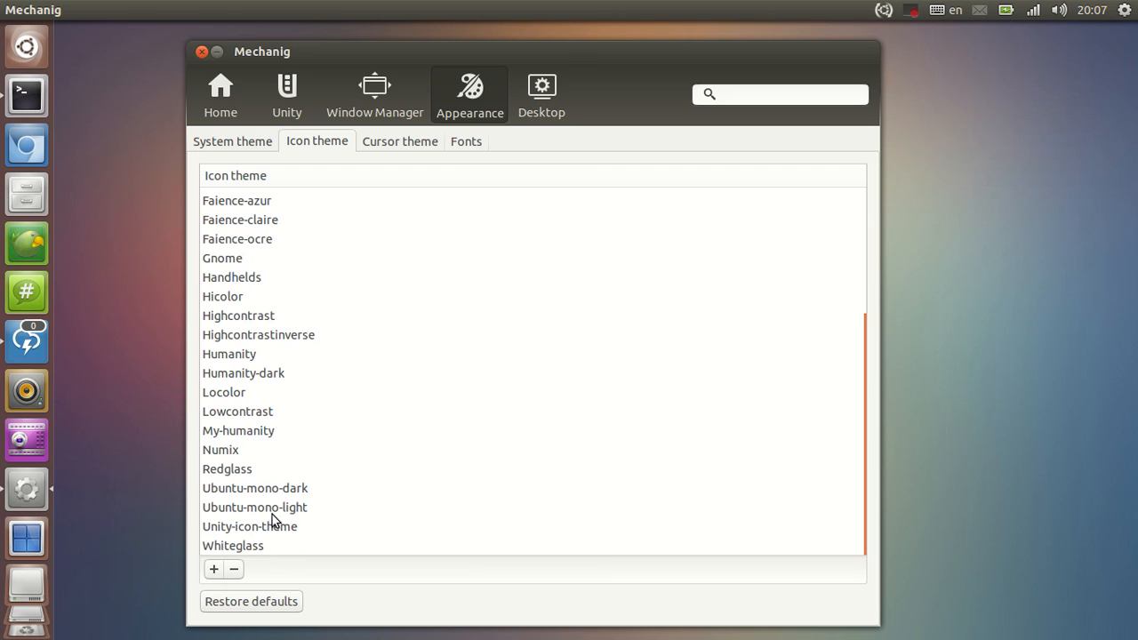
mouse_move(295, 514)
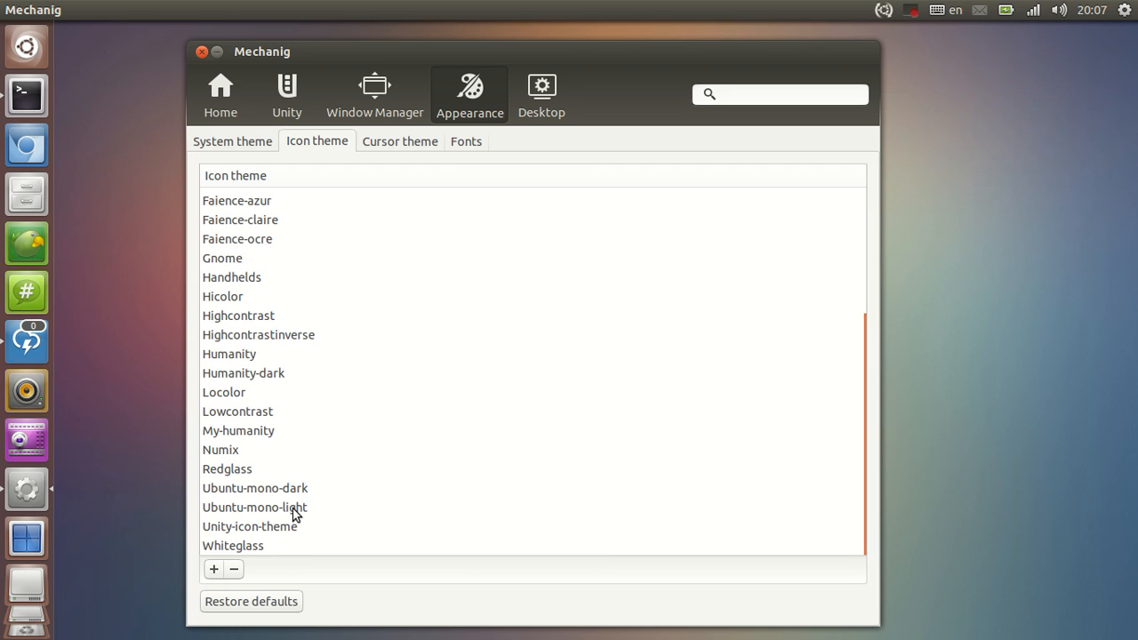
mouse_move(214, 570)
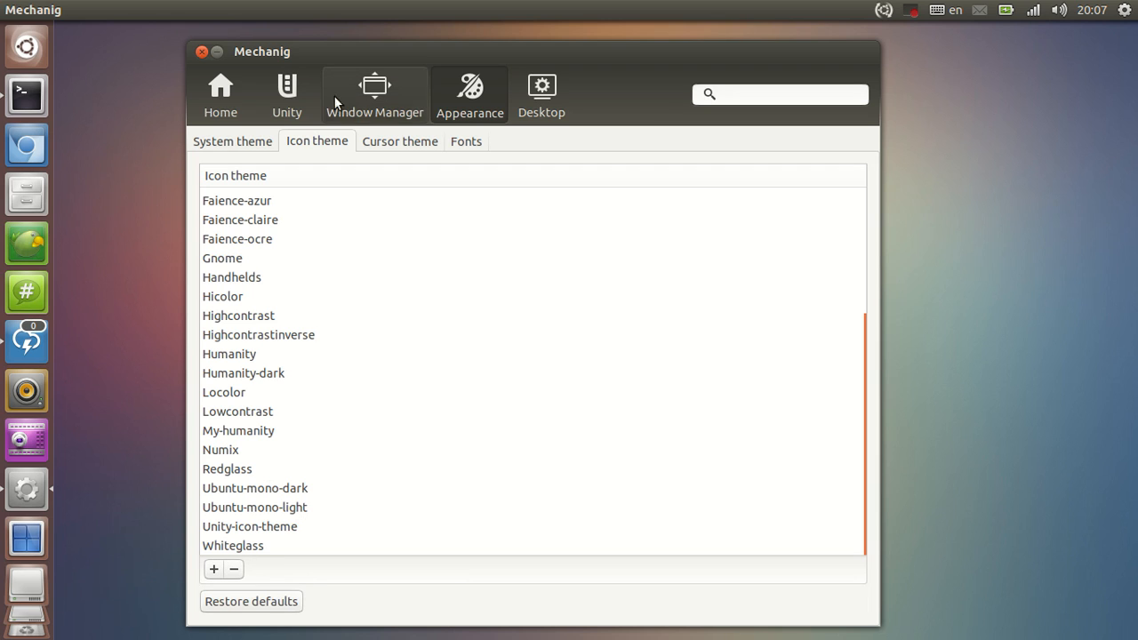
mouse_move(249, 487)
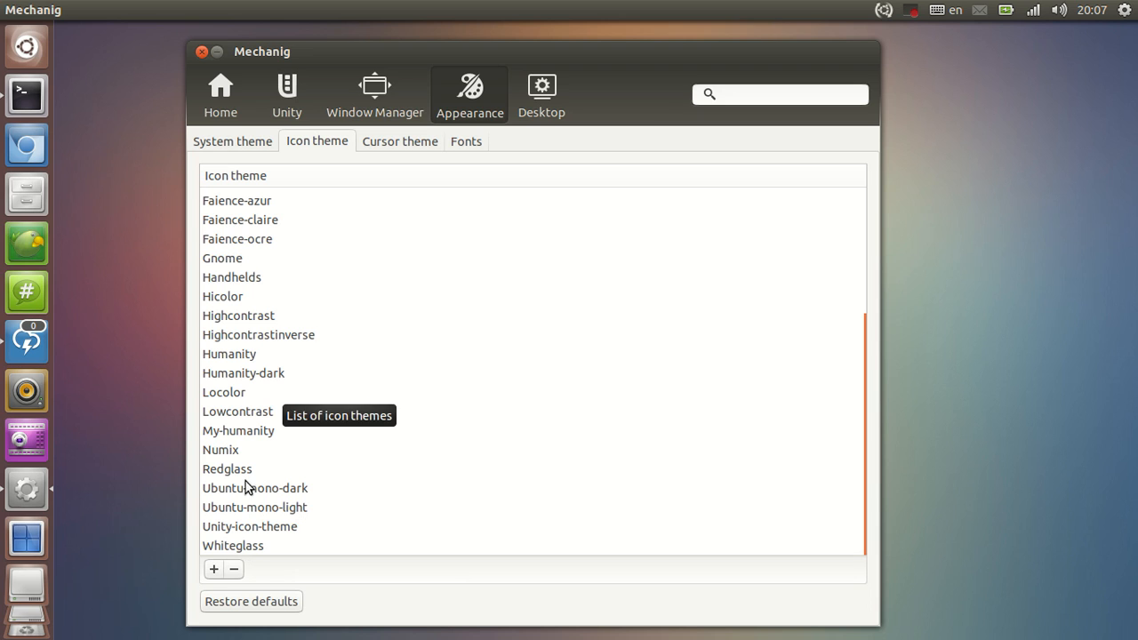
click(255, 507)
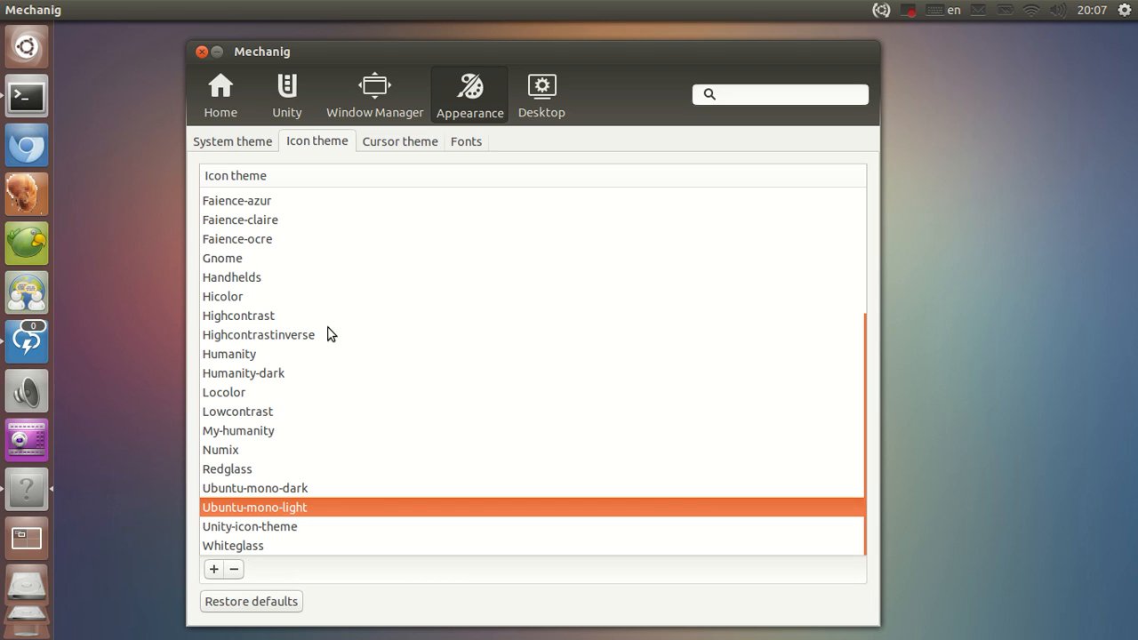
click(255, 487)
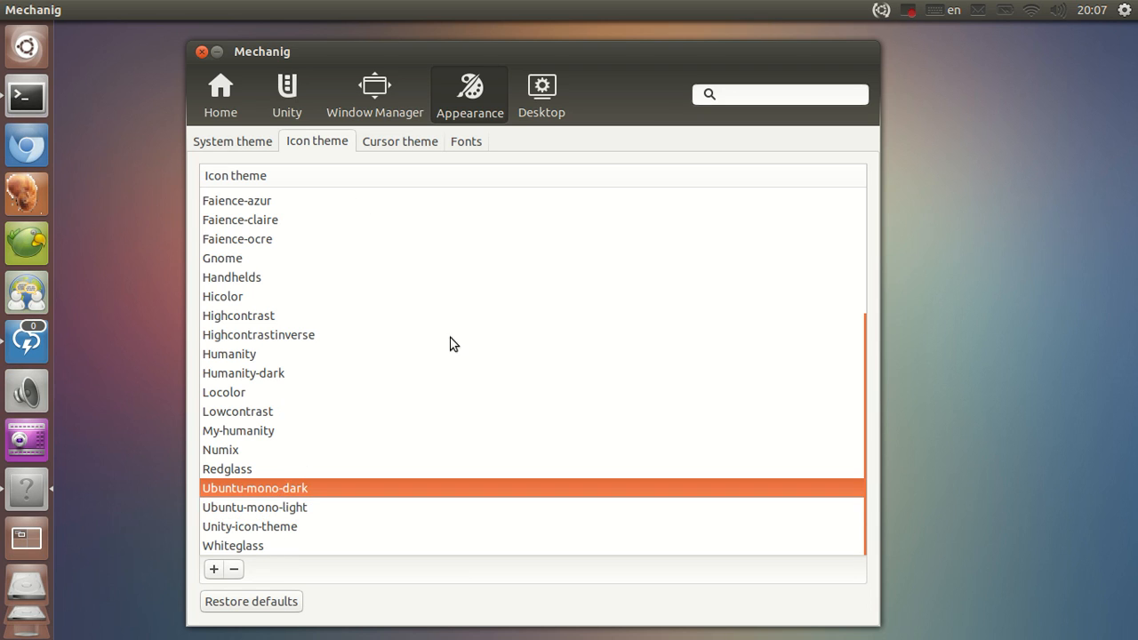
click(1004, 9)
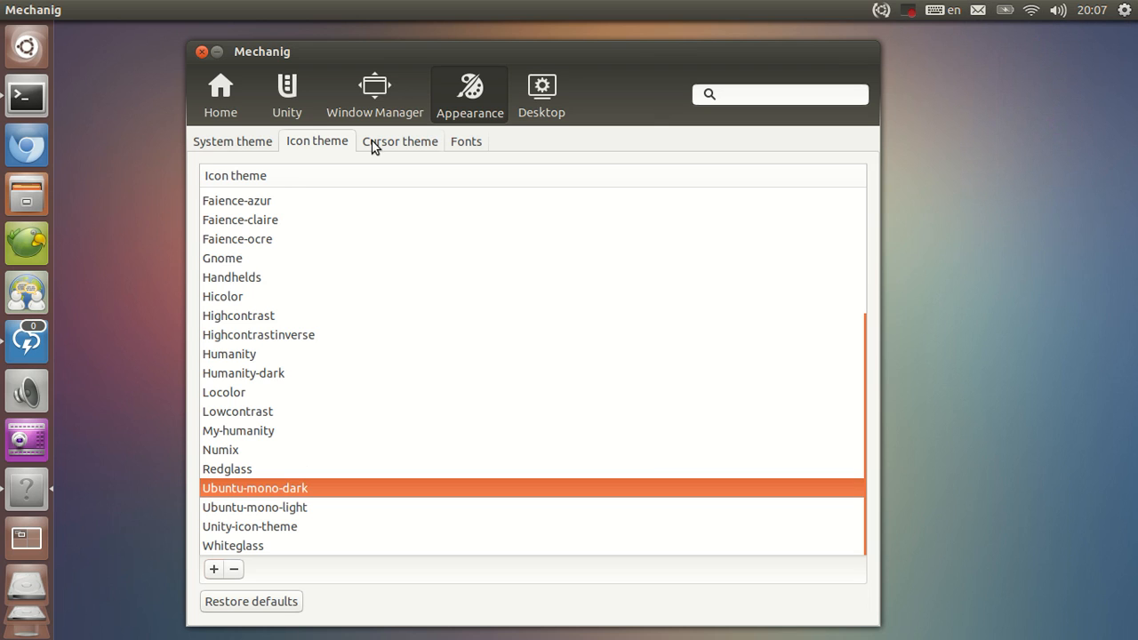
Step: In the Cursor theme list, try Whiteglass, then reselect Dmz-white
click(398, 141)
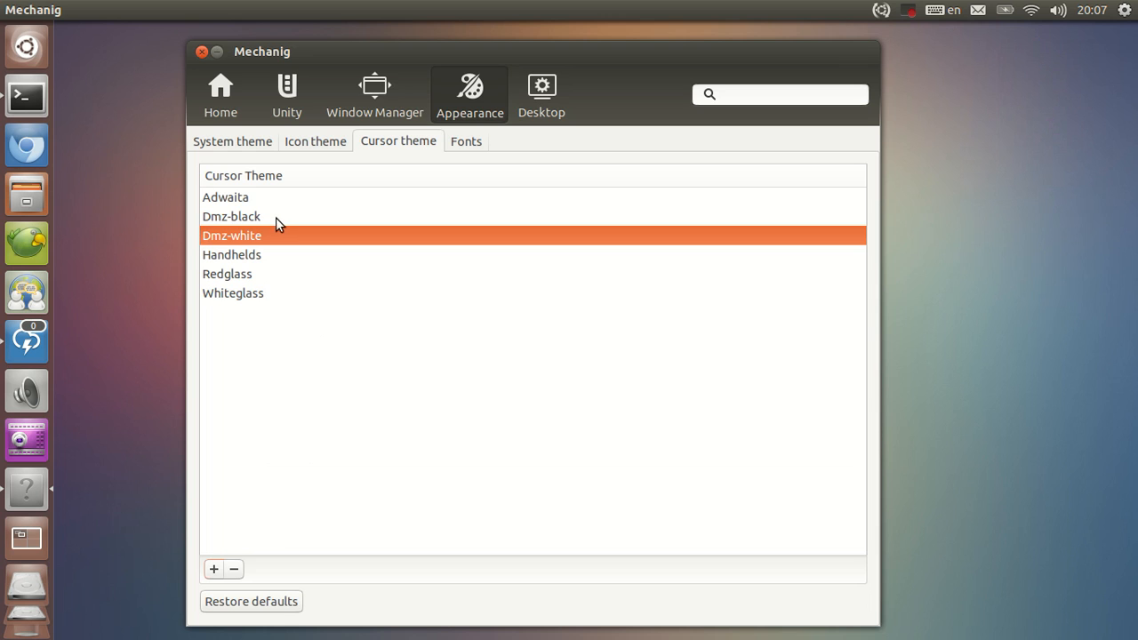
mouse_move(264, 297)
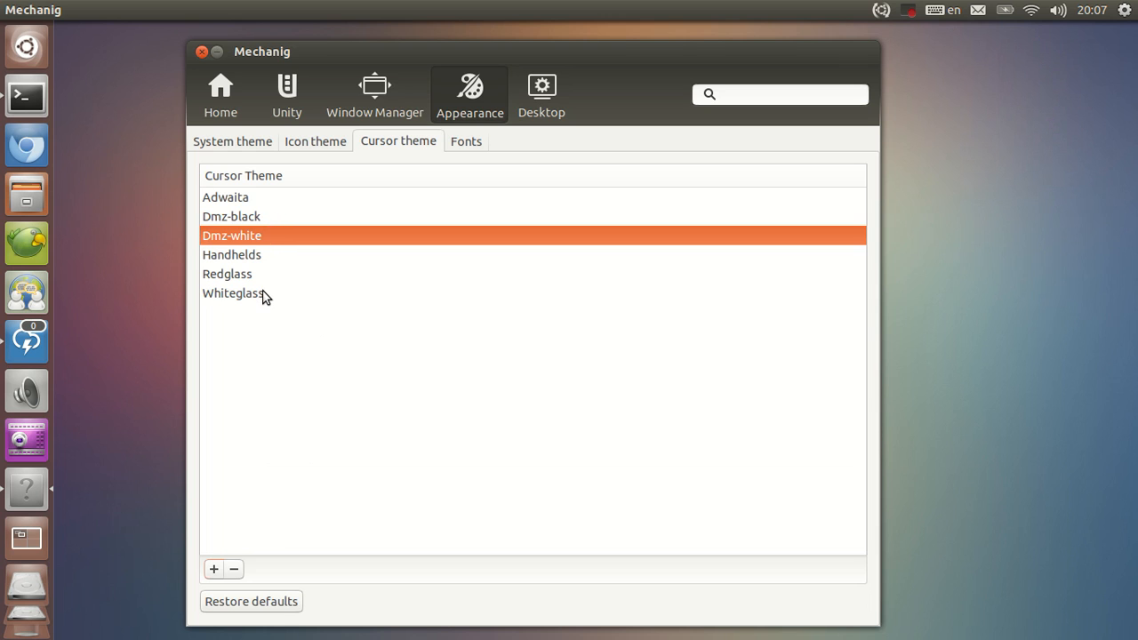
mouse_move(327, 146)
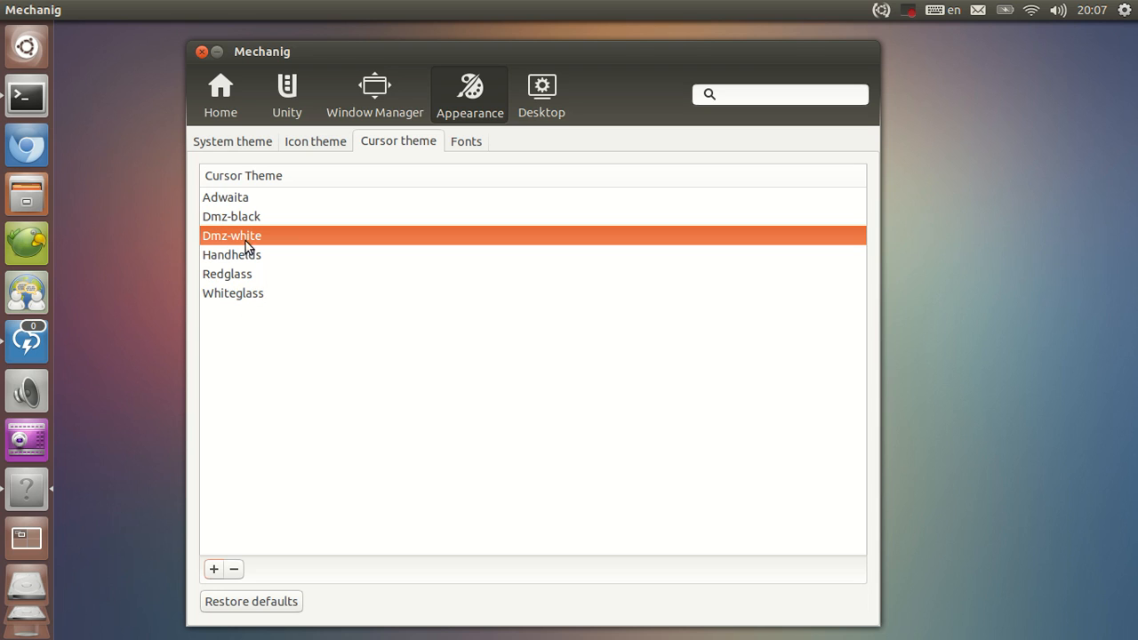
mouse_move(247, 293)
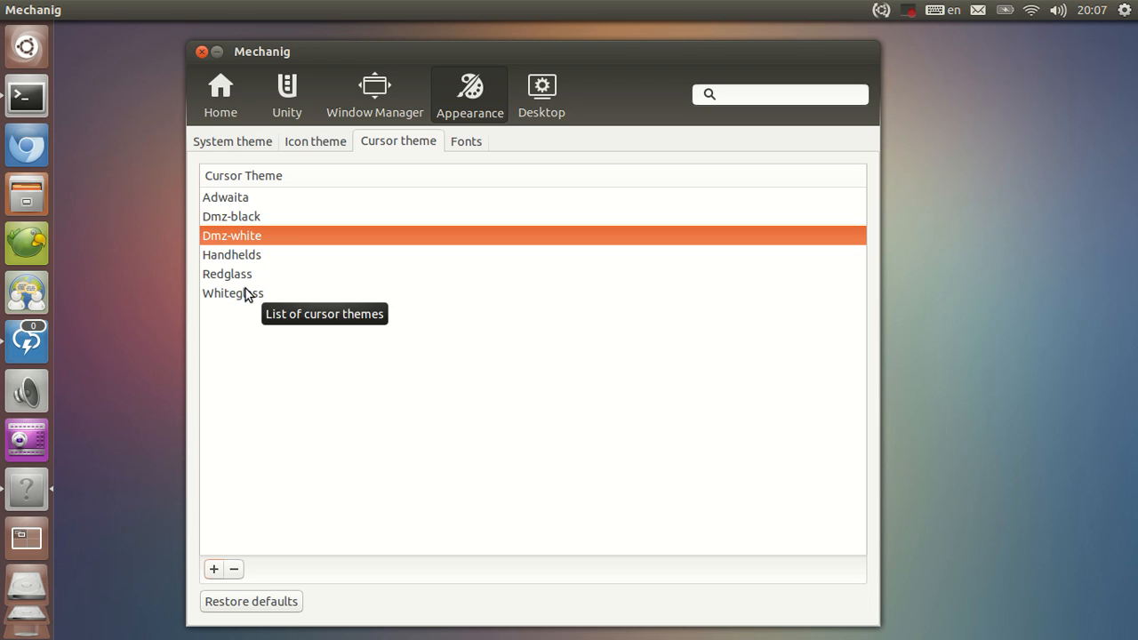
click(233, 292)
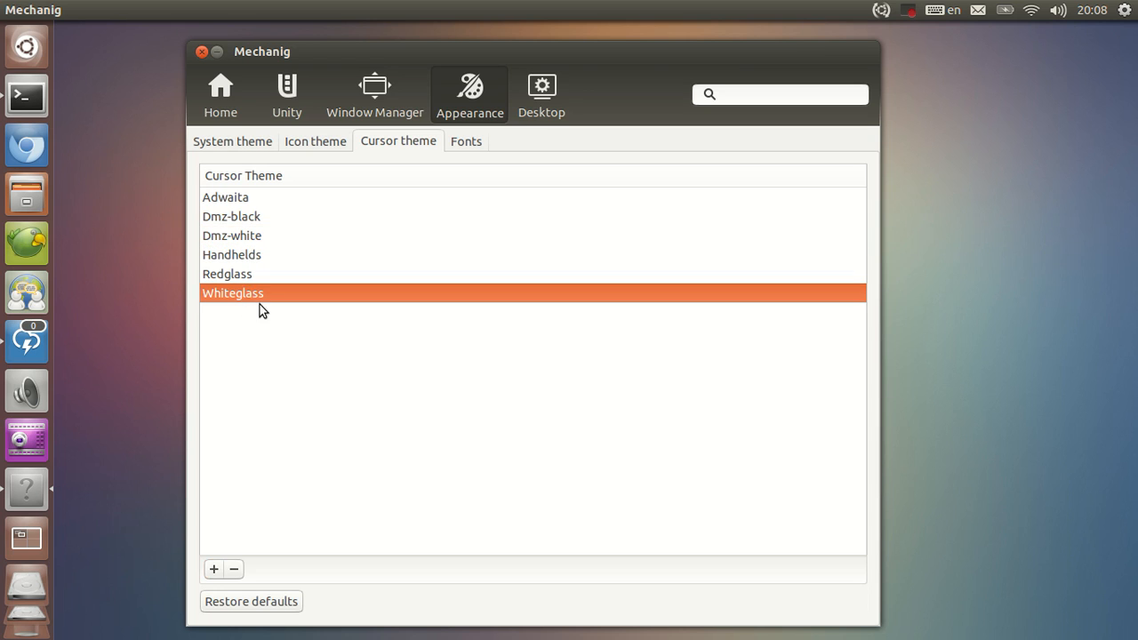
mouse_move(336, 396)
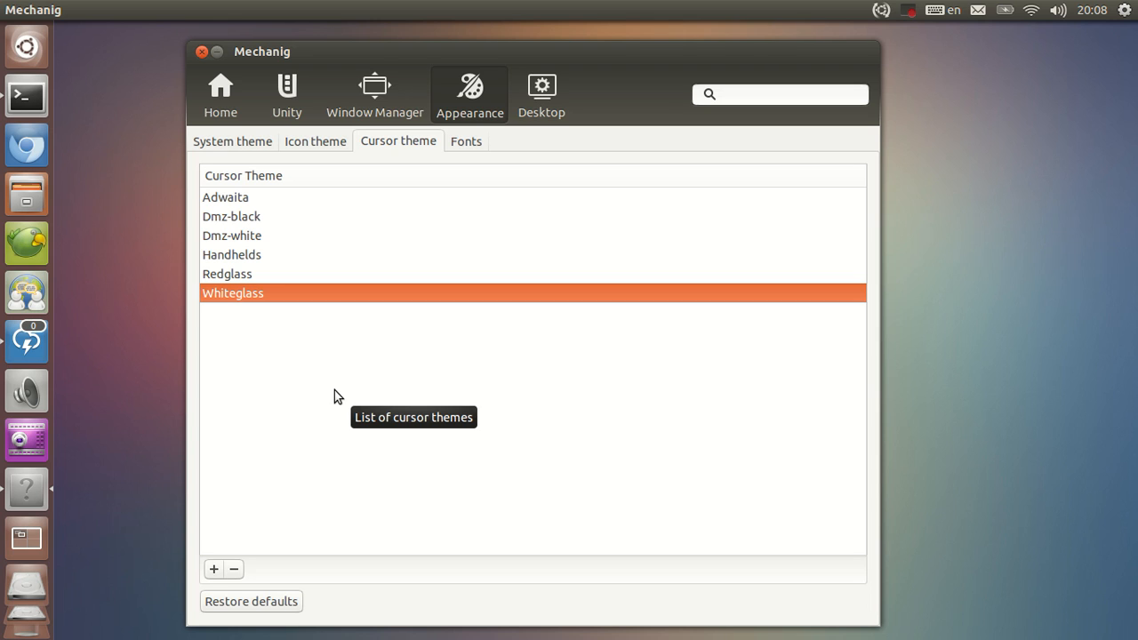
mouse_move(238, 260)
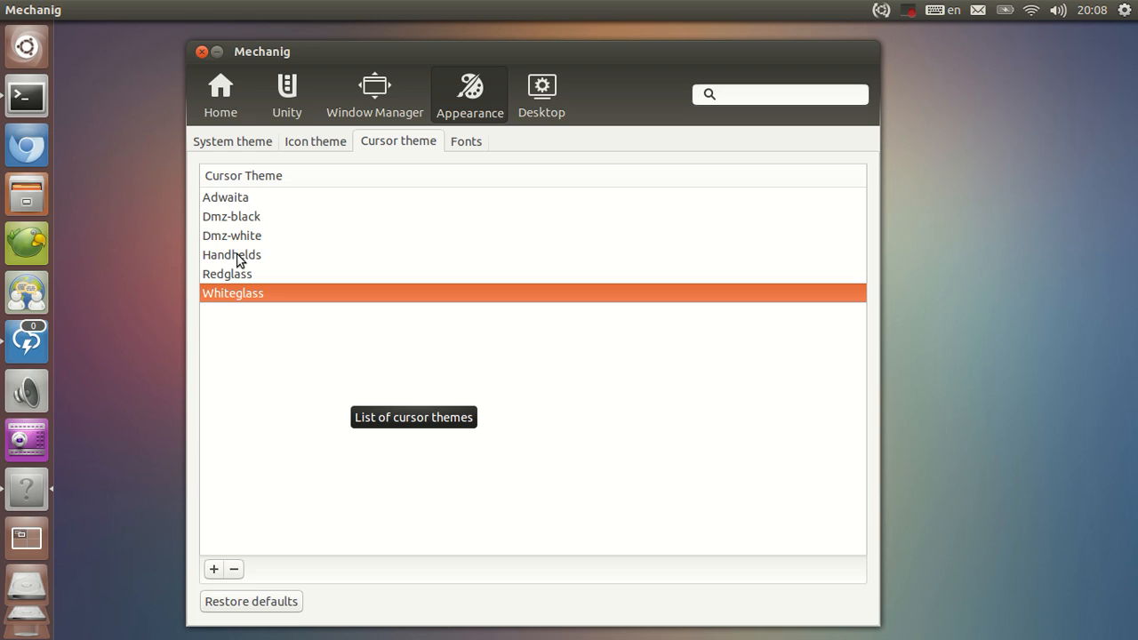
click(232, 236)
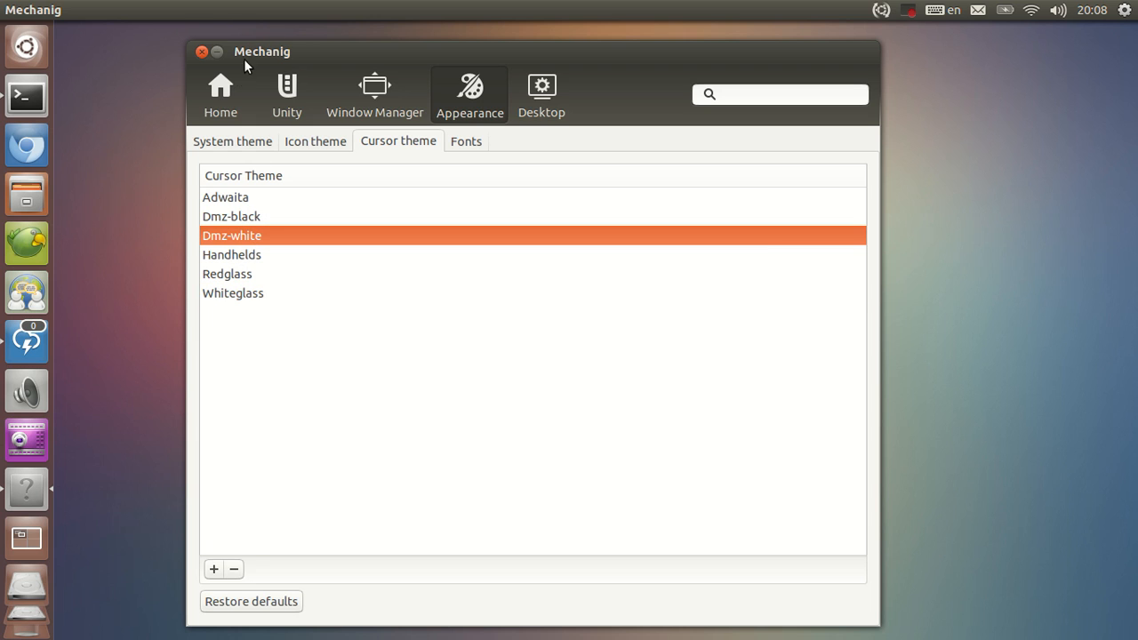
Step: Preview Unity launcher launch animations by launching the equalizer, ending with Pulse selected
click(220, 93)
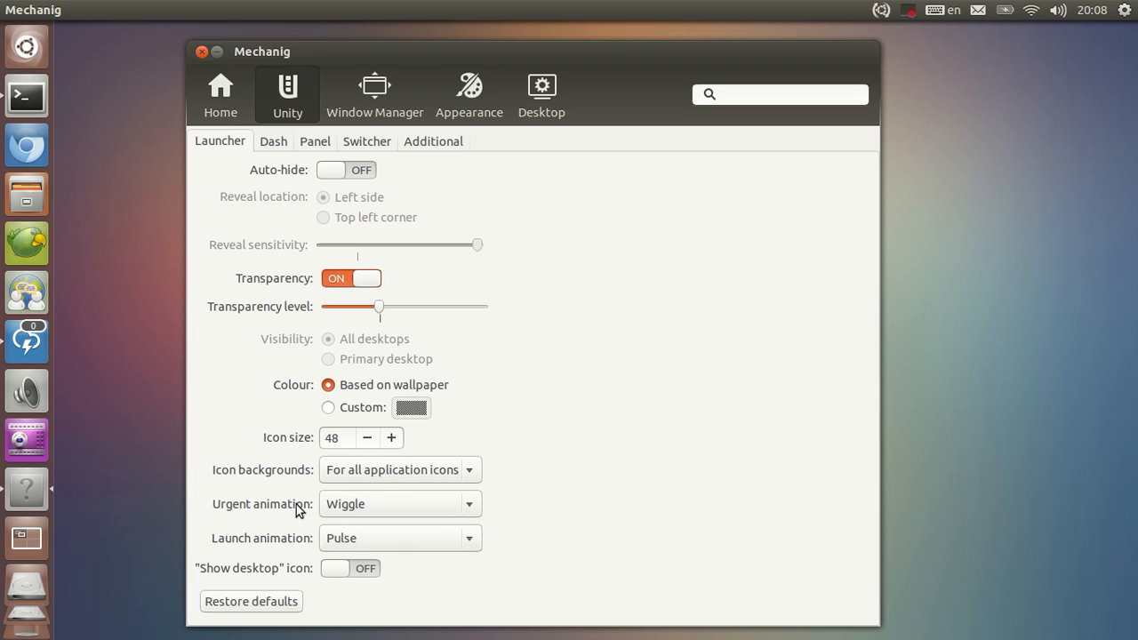
mouse_move(351, 503)
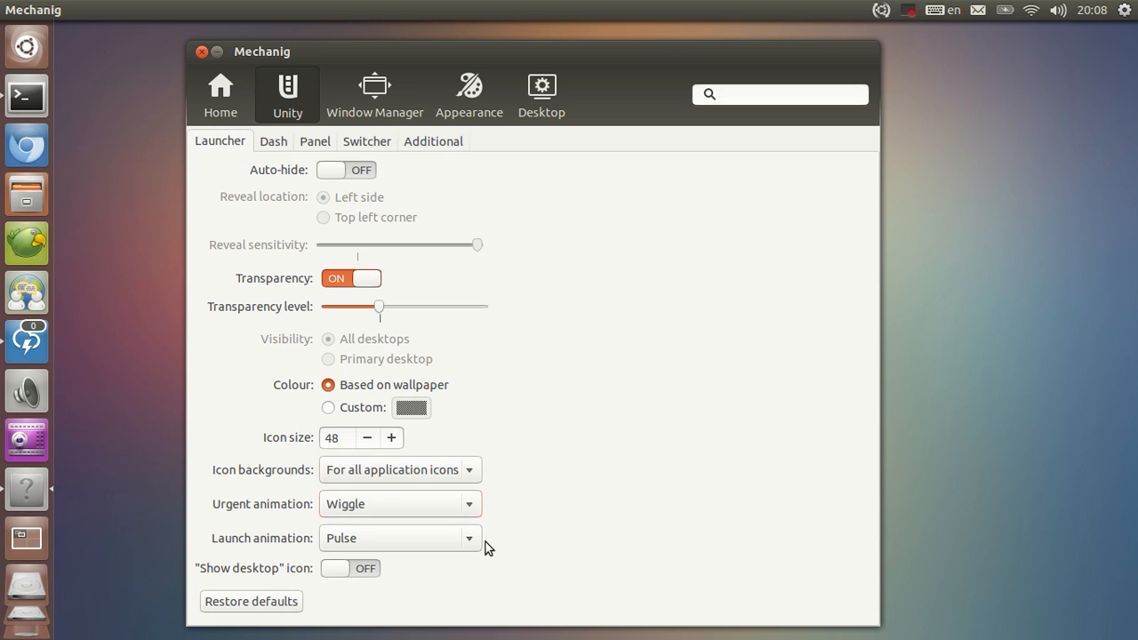
mouse_move(456, 537)
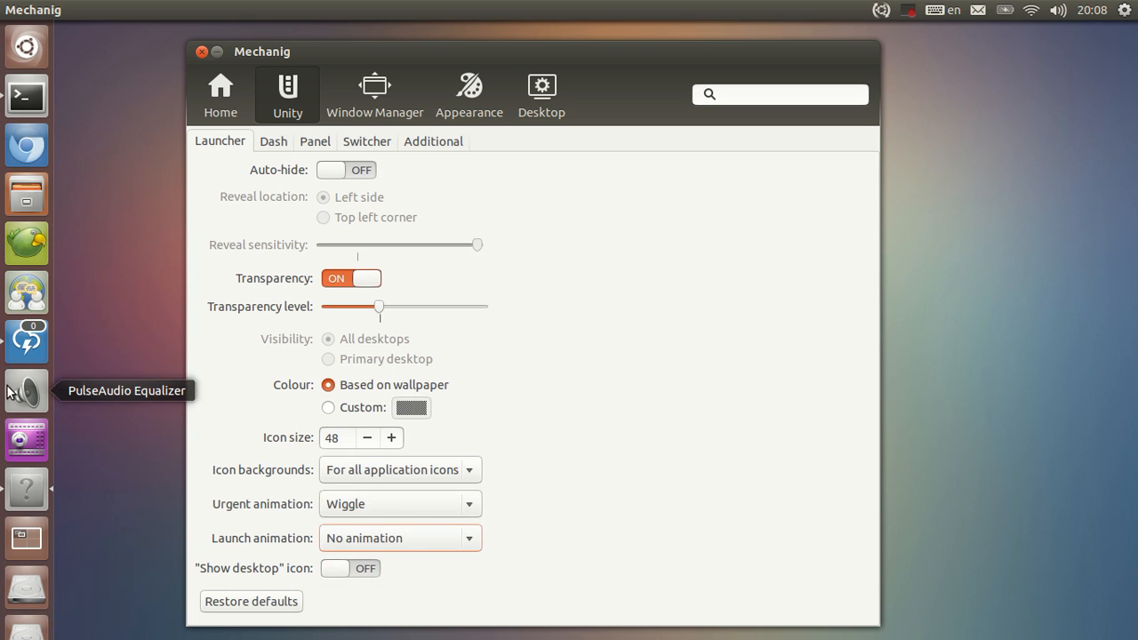
click(26, 391)
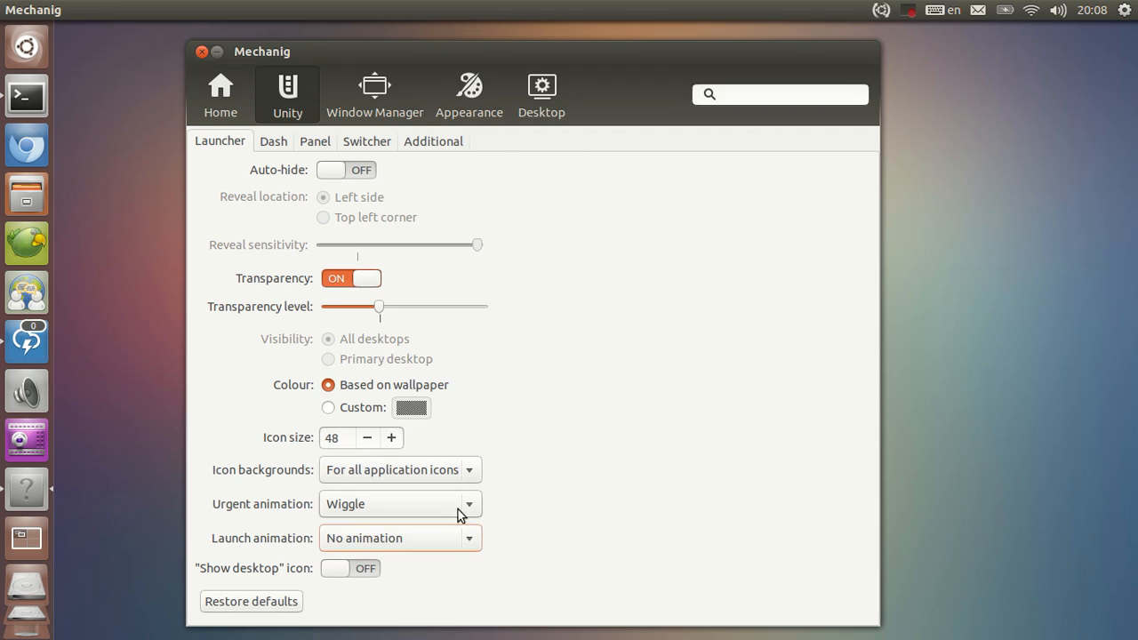
click(399, 537)
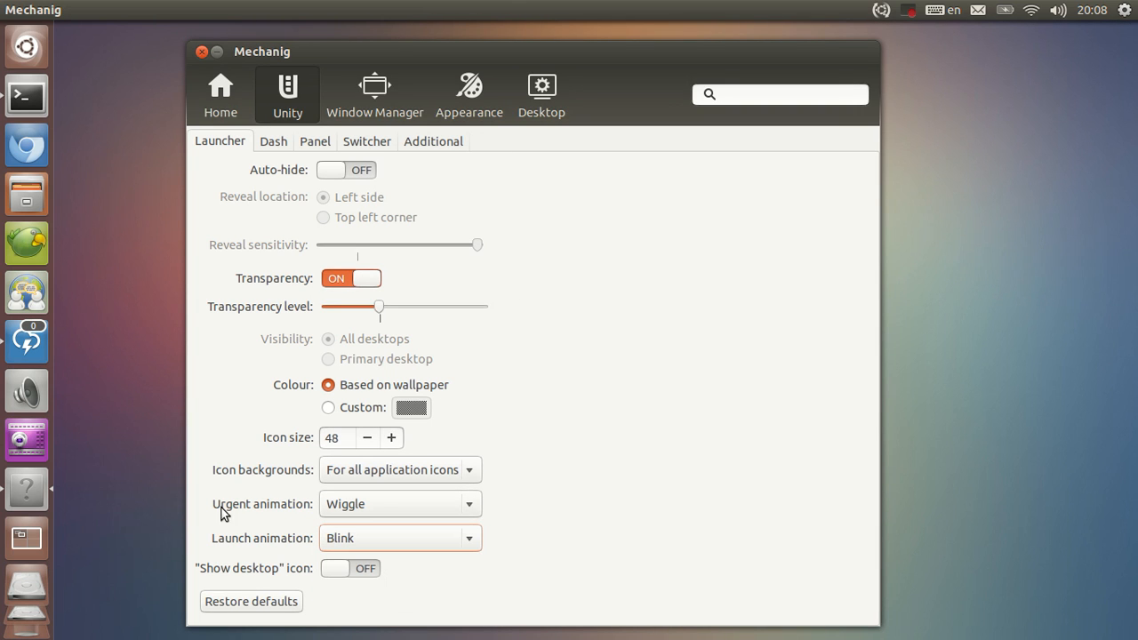
click(27, 391)
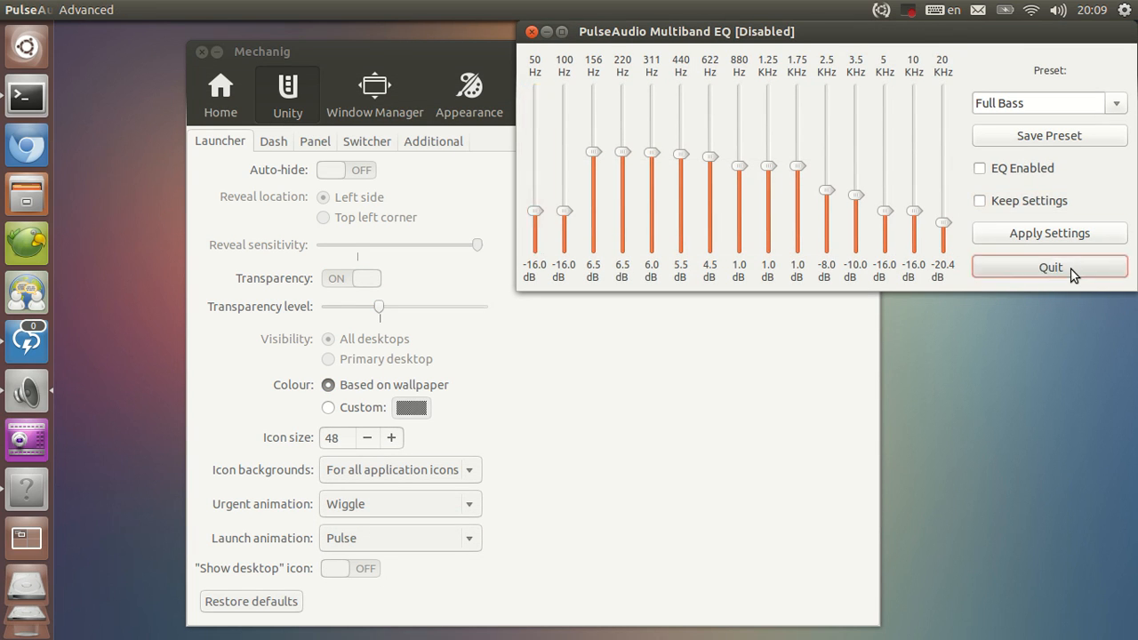
Step: Quit the PulseAudio equalizer and return Mechanig to its Home overview
click(1049, 266)
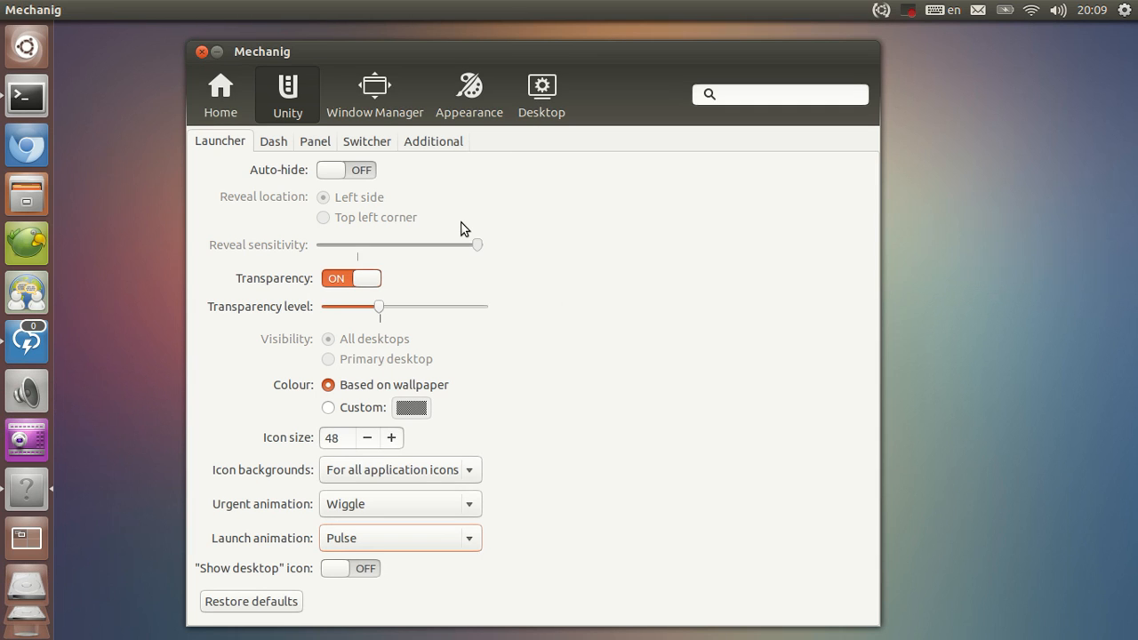
click(220, 96)
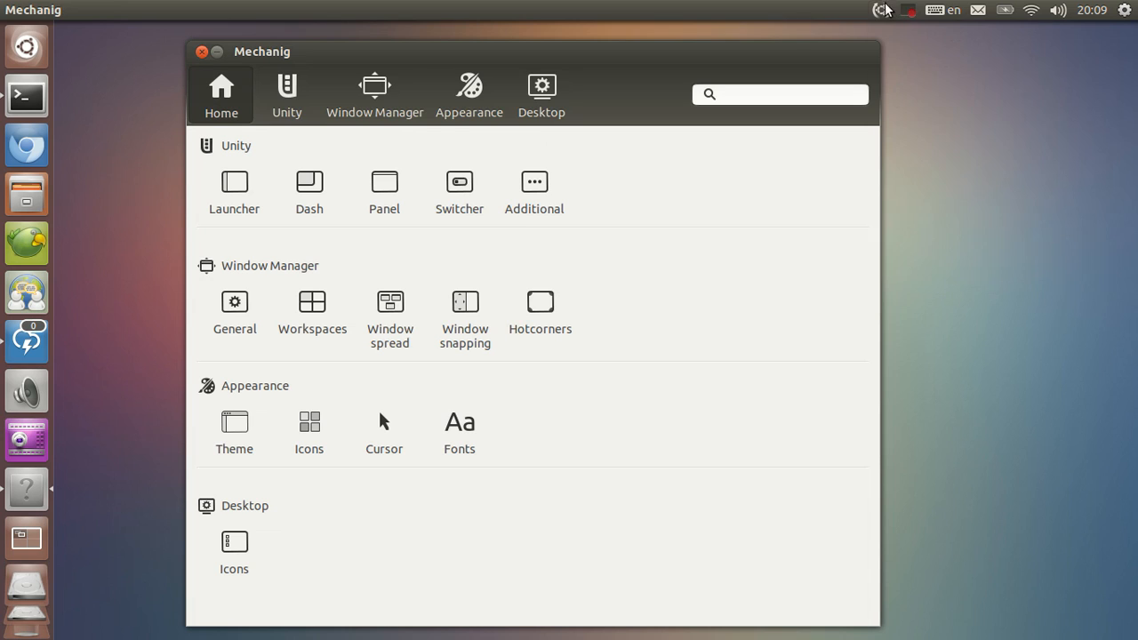